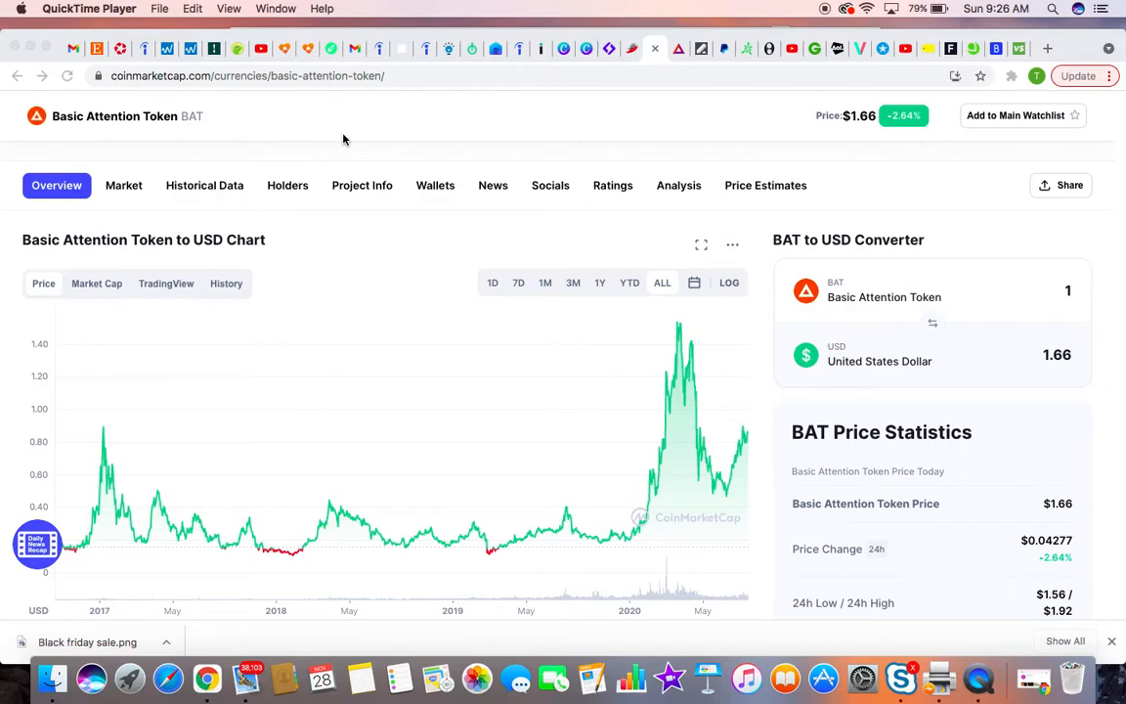
{"action": "mouse_move", "coordinate": [446, 178]}
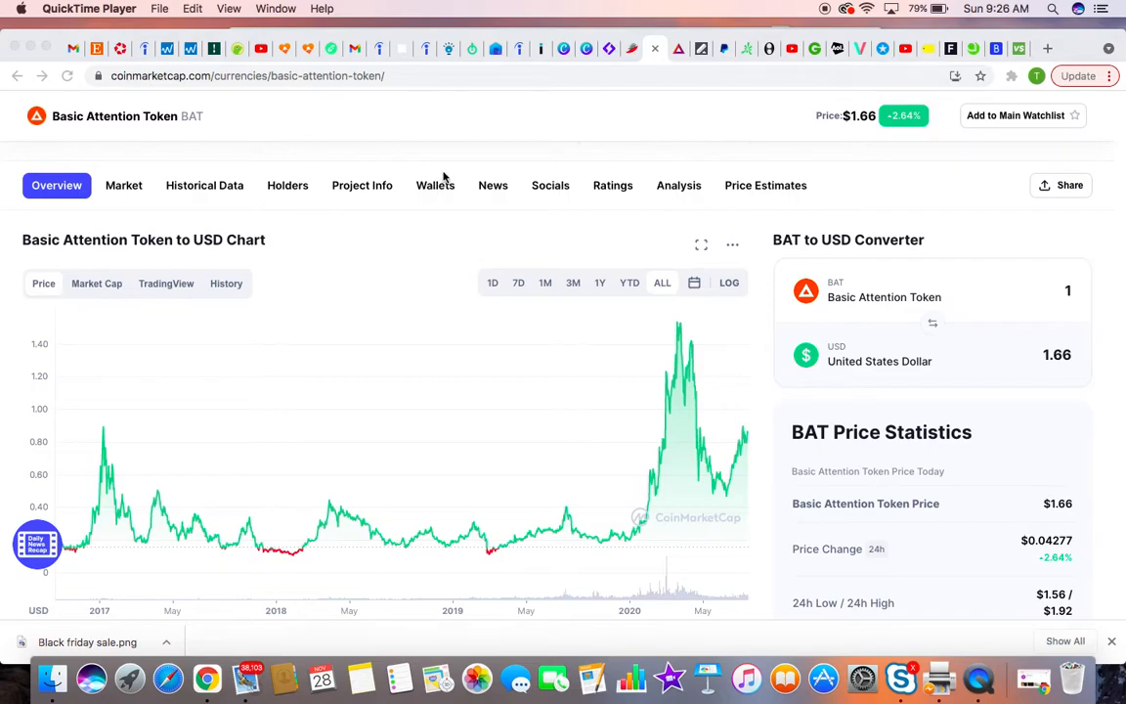
Switch the Basic Attention Token to USD price chart to the 7D range.
{"action": "scroll", "scroll_direction": "up", "scroll_amount": 3}
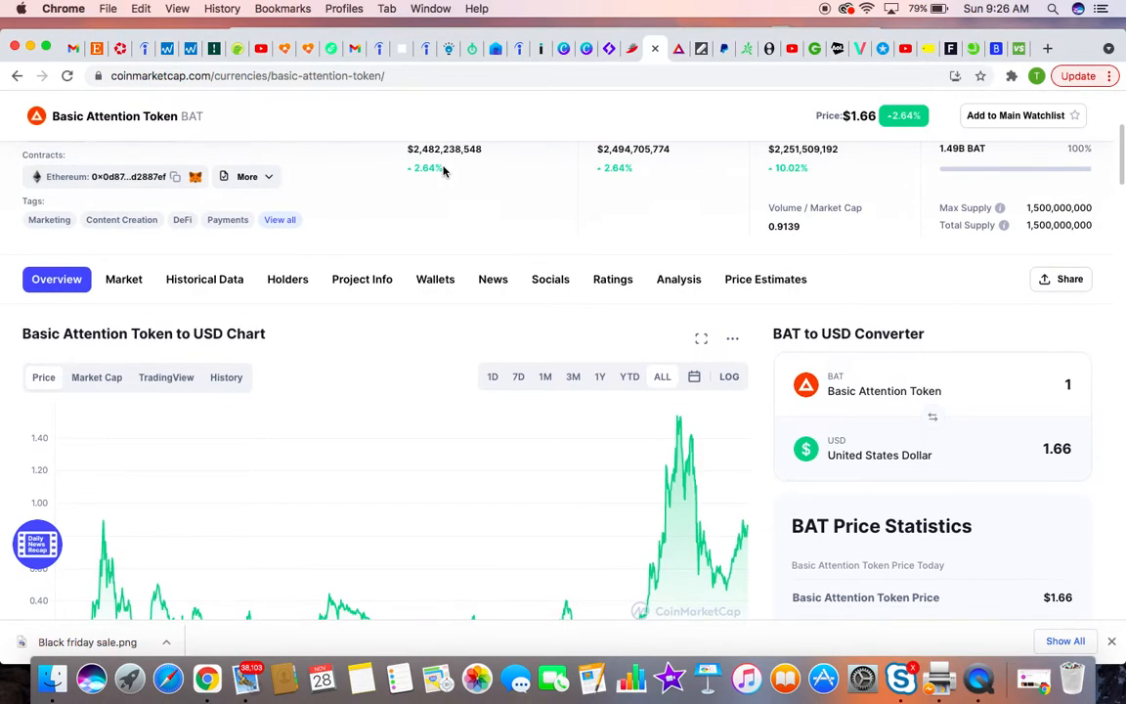
{"action": "scroll", "scroll_direction": "up", "scroll_amount": 3}
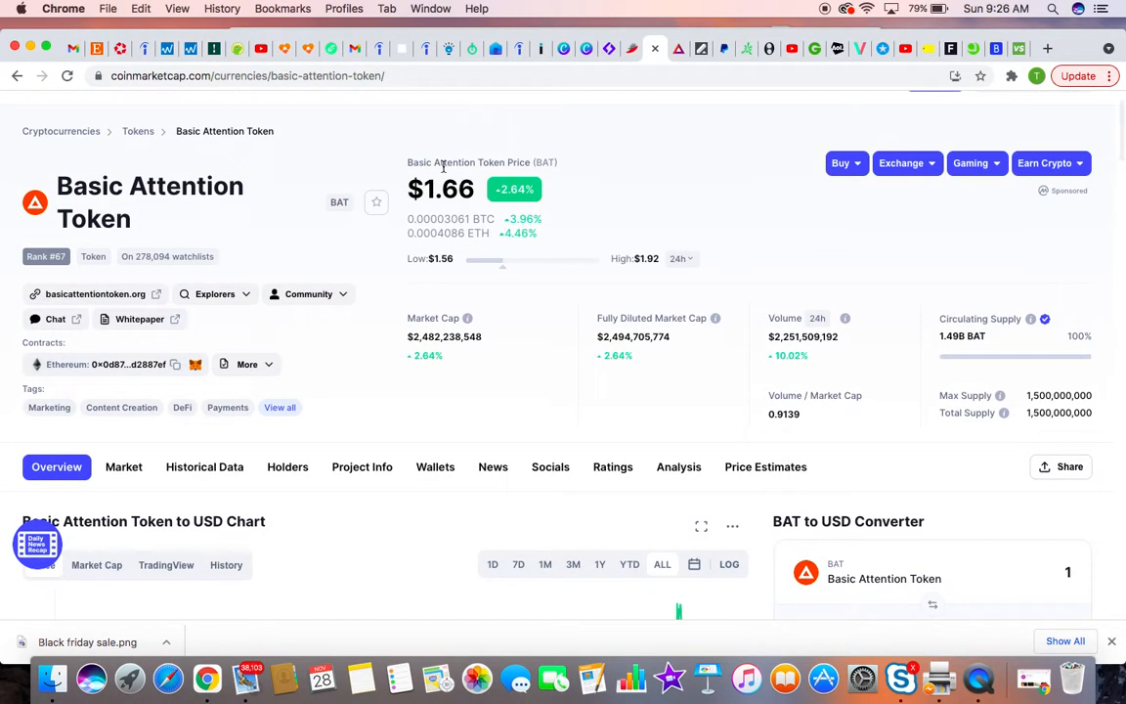
{"action": "scroll", "scroll_direction": "down", "scroll_amount": 3}
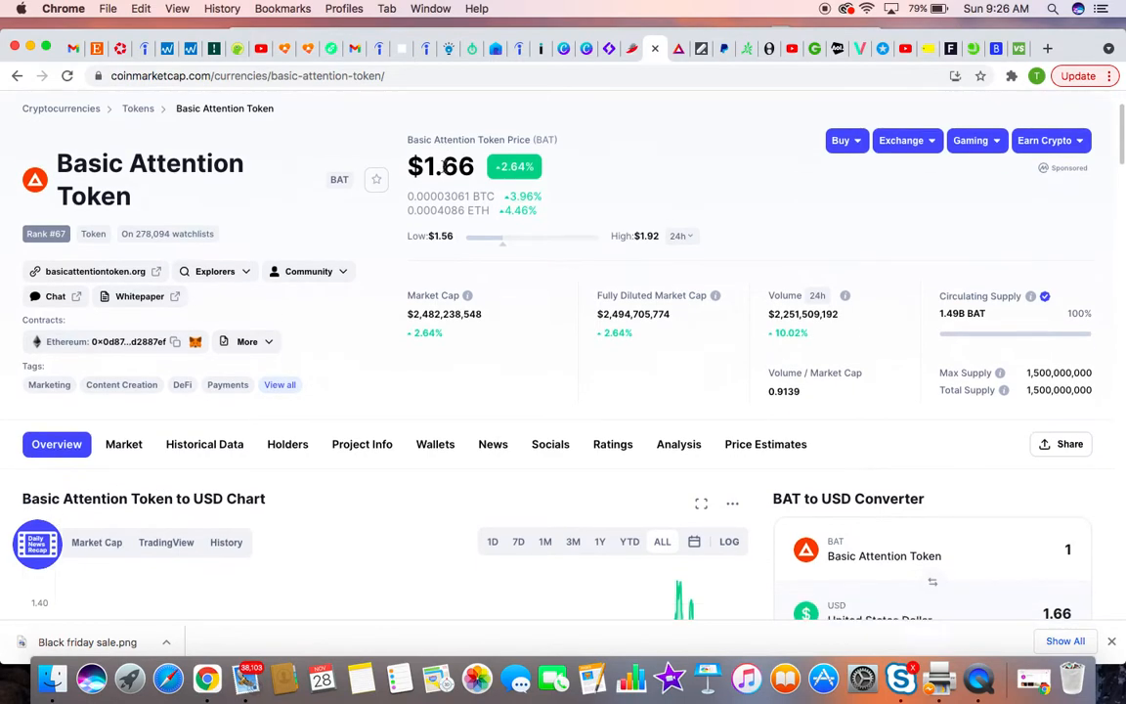
{"action": "scroll", "scroll_direction": "down", "scroll_amount": 3}
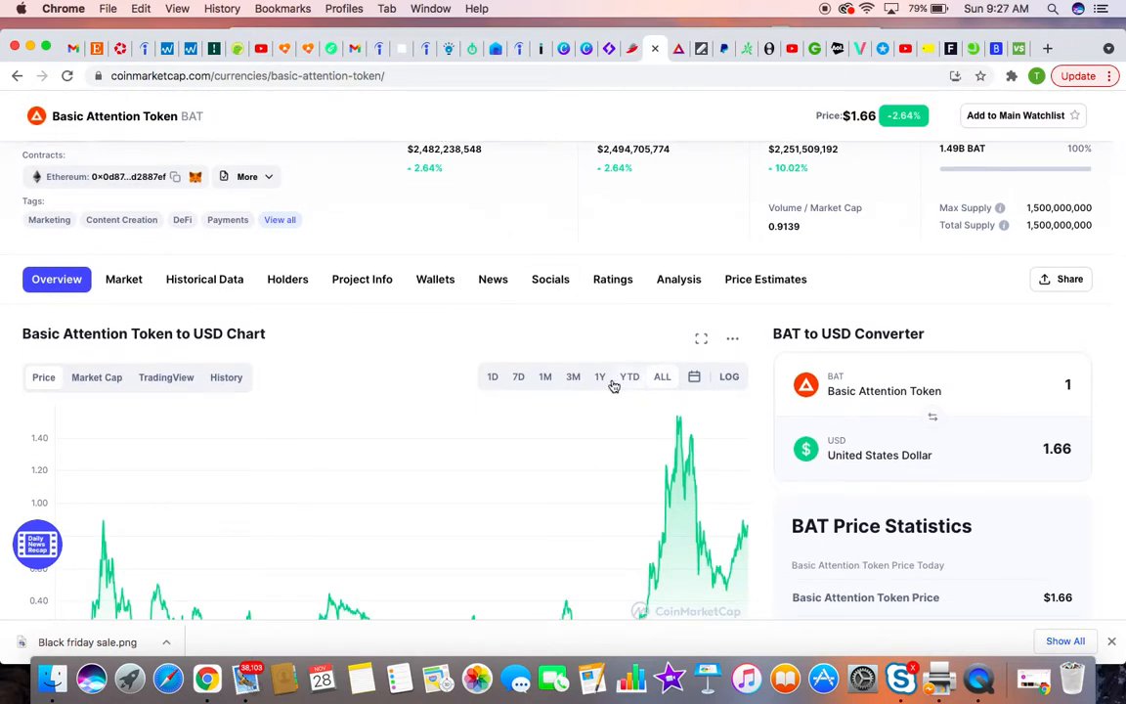
{"action": "left_click", "coordinate": [493, 375]}
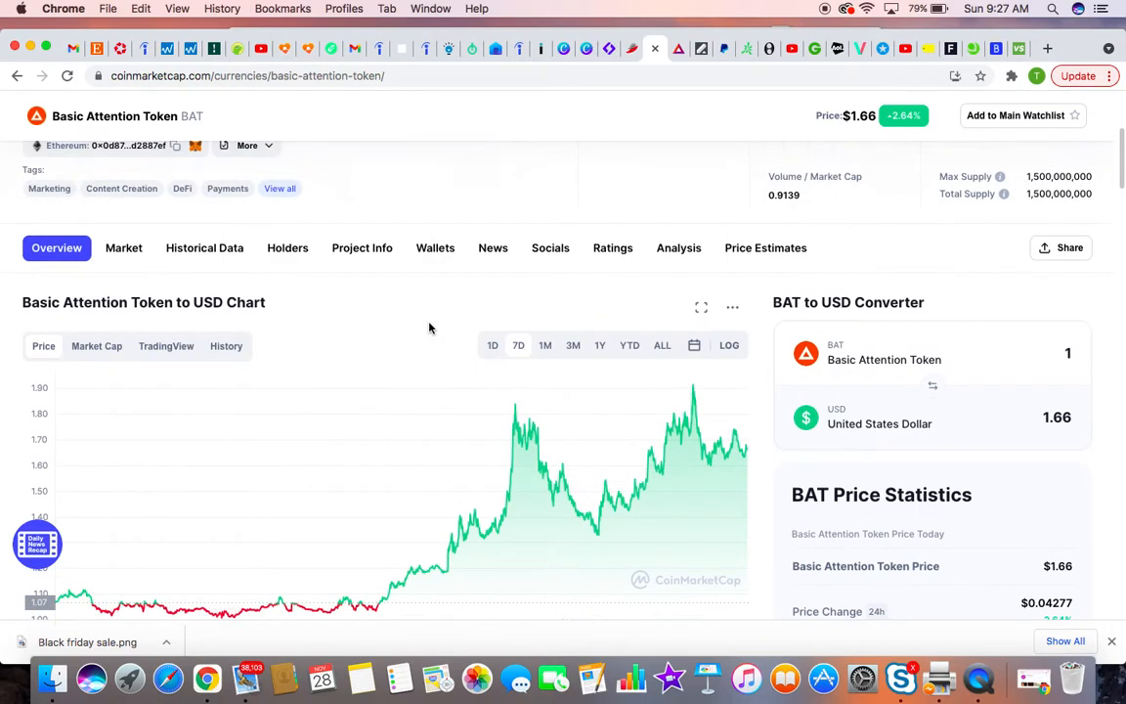
{"action": "scroll", "scroll_direction": "up", "scroll_amount": 3}
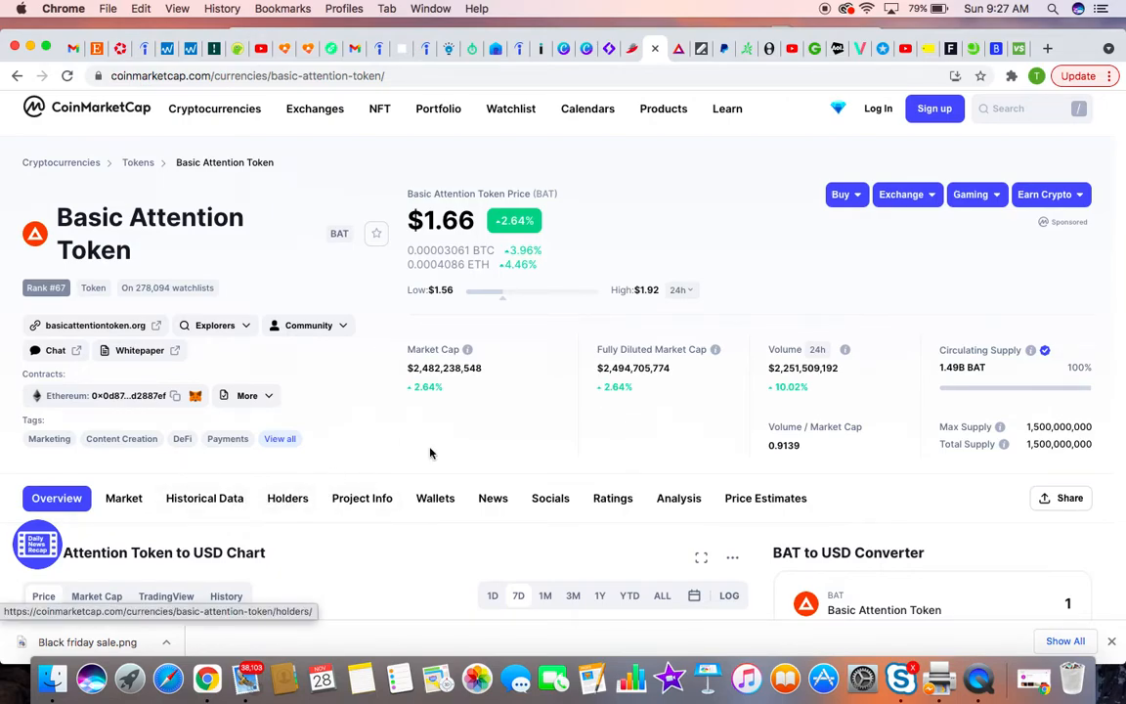
{"action": "scroll", "scroll_direction": "down", "scroll_amount": 3}
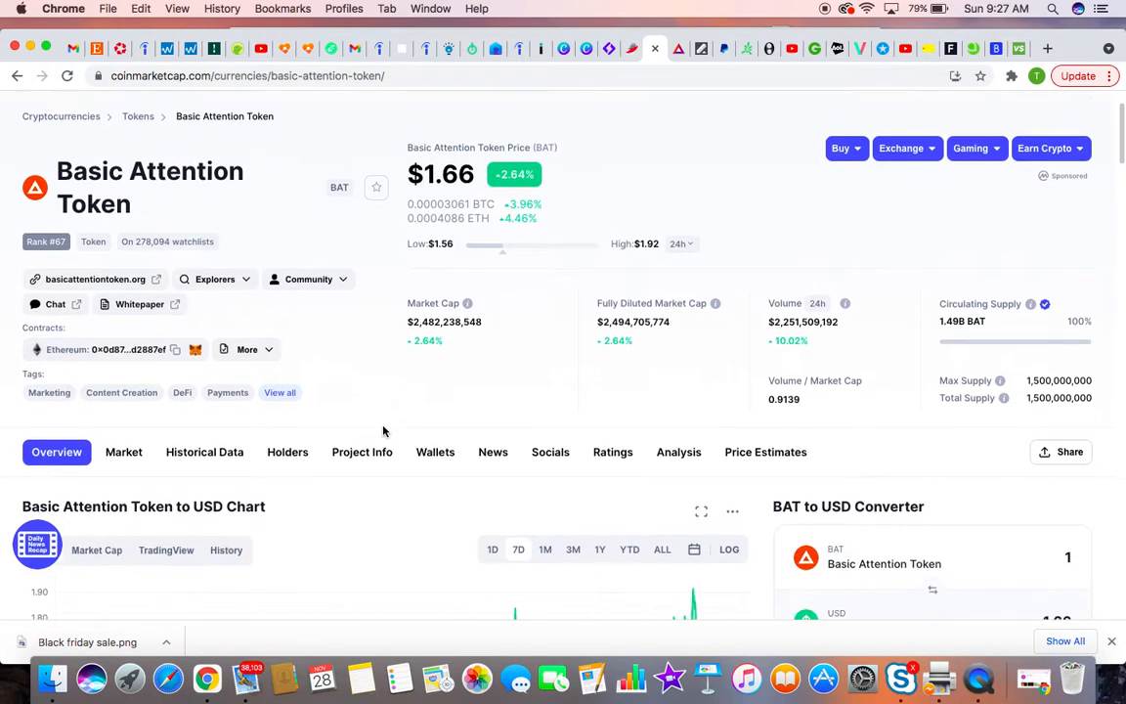
{"action": "scroll", "scroll_direction": "down", "scroll_amount": 3}
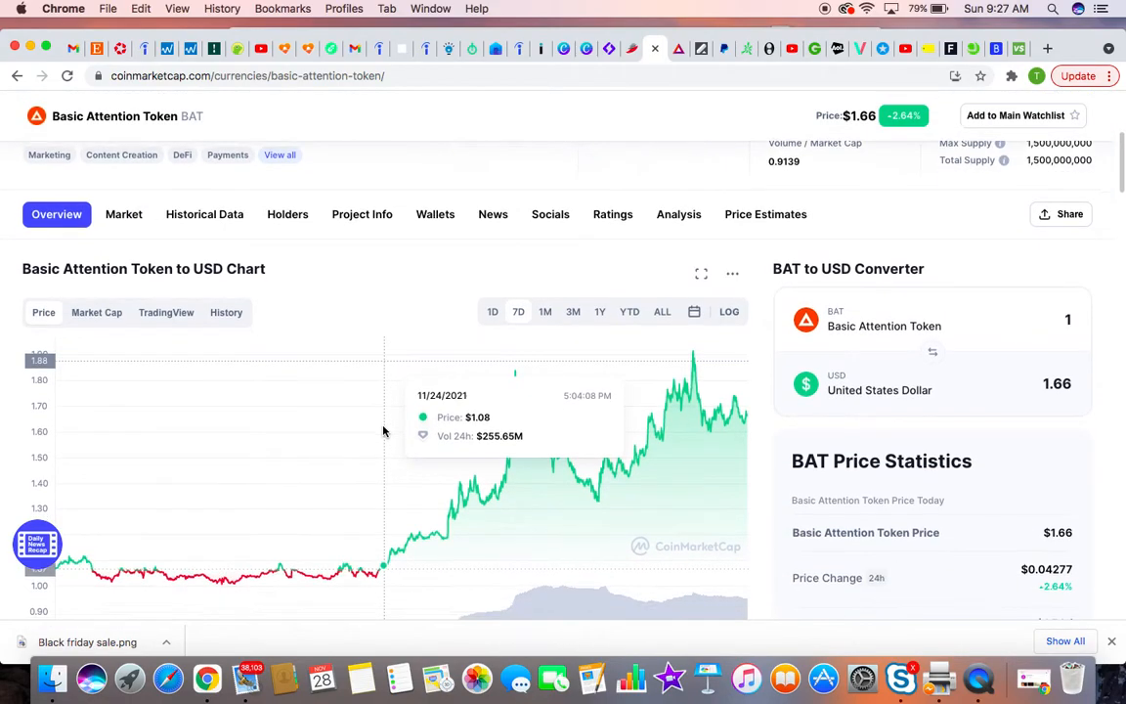
{"action": "scroll", "scroll_direction": "down", "scroll_amount": 3}
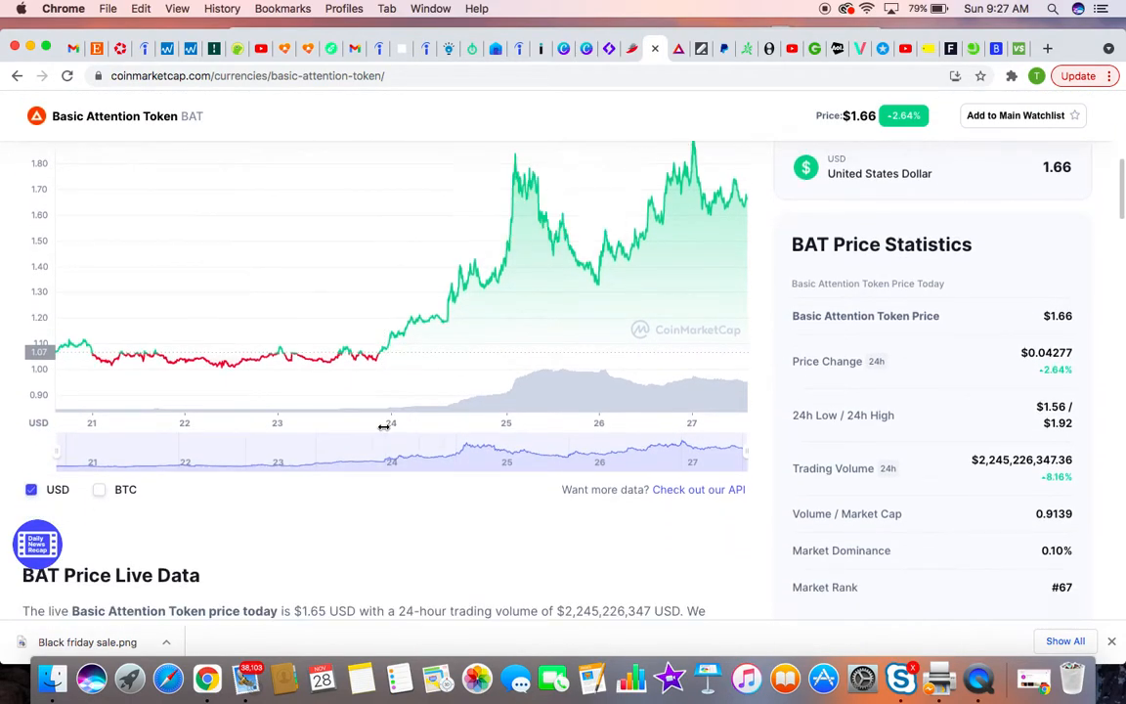
{"action": "scroll", "scroll_direction": "down", "scroll_amount": 3}
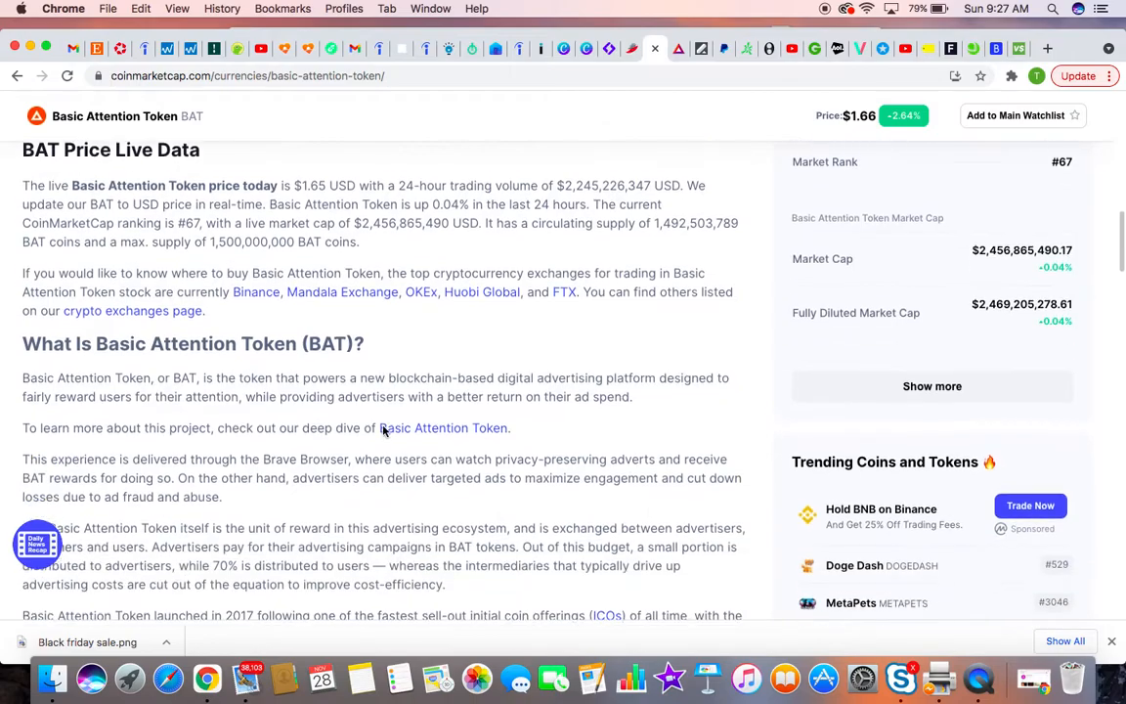
{"action": "scroll", "scroll_direction": "down", "scroll_amount": 3}
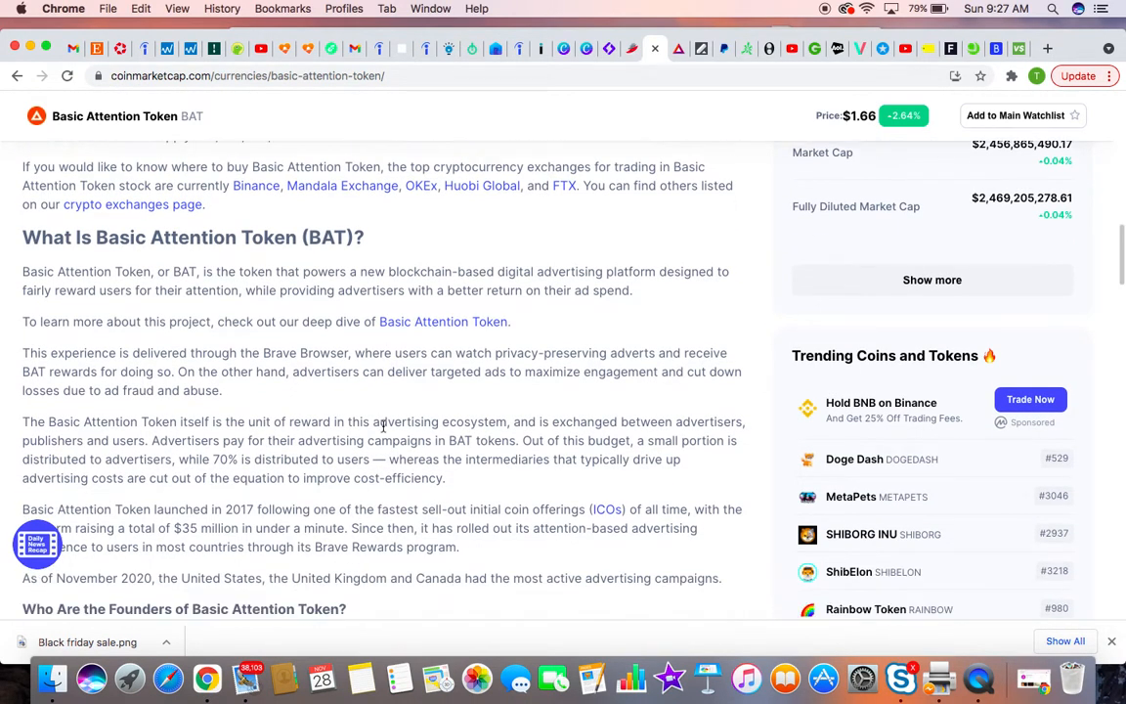
{"action": "scroll", "scroll_direction": "down", "scroll_amount": 3}
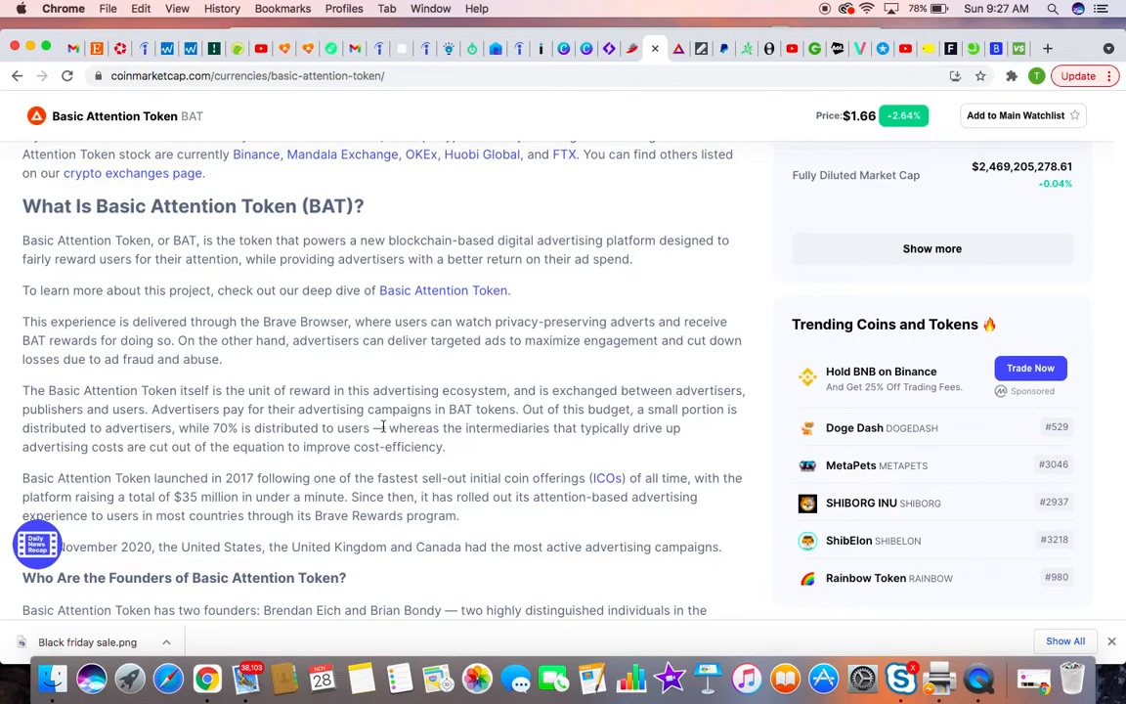
{"action": "scroll", "scroll_direction": "down", "scroll_amount": 3}
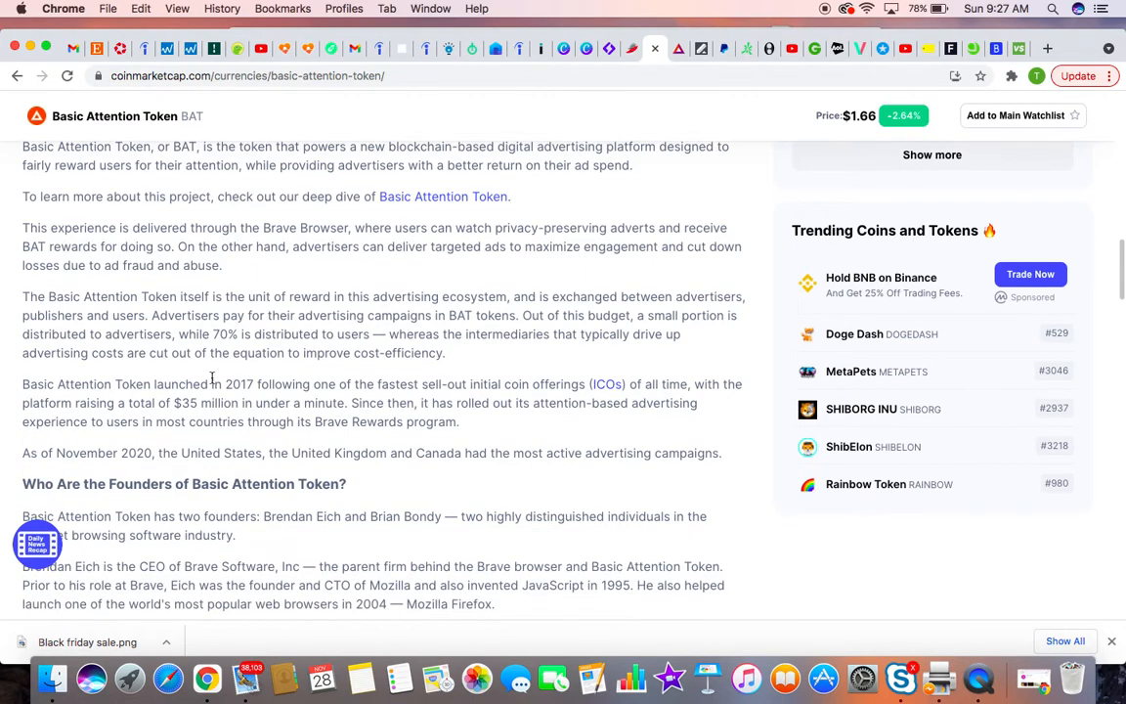
{"action": "mouse_move", "coordinate": [168, 383]}
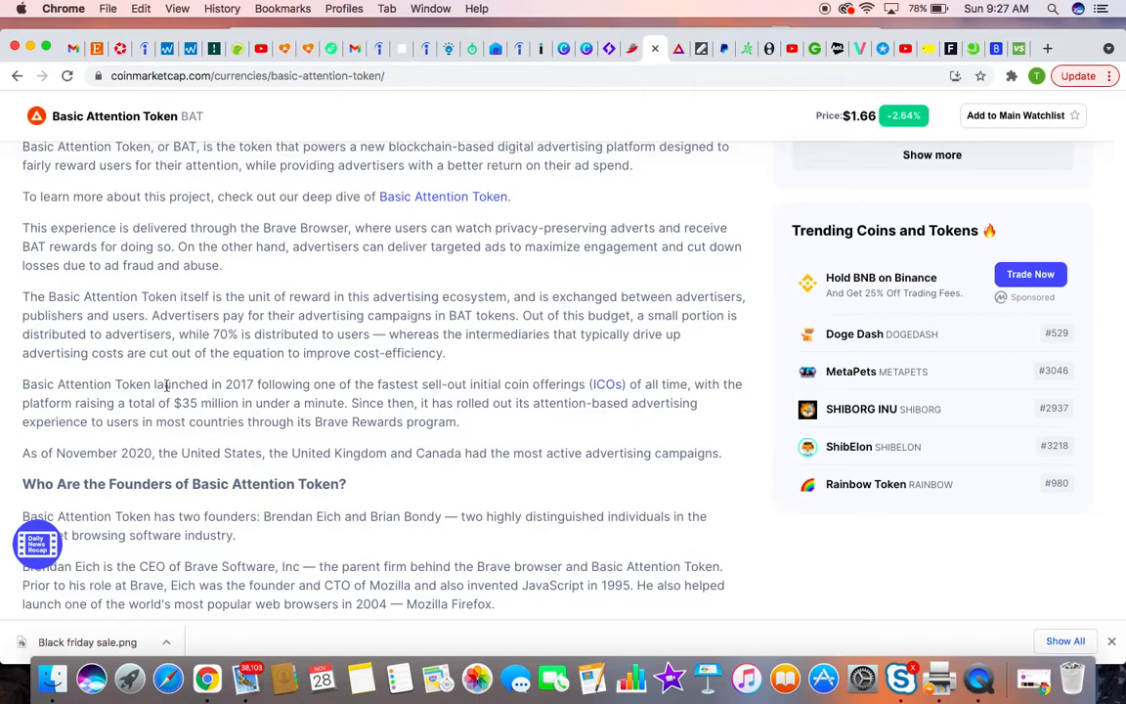
{"action": "scroll", "scroll_direction": "down", "scroll_amount": 3}
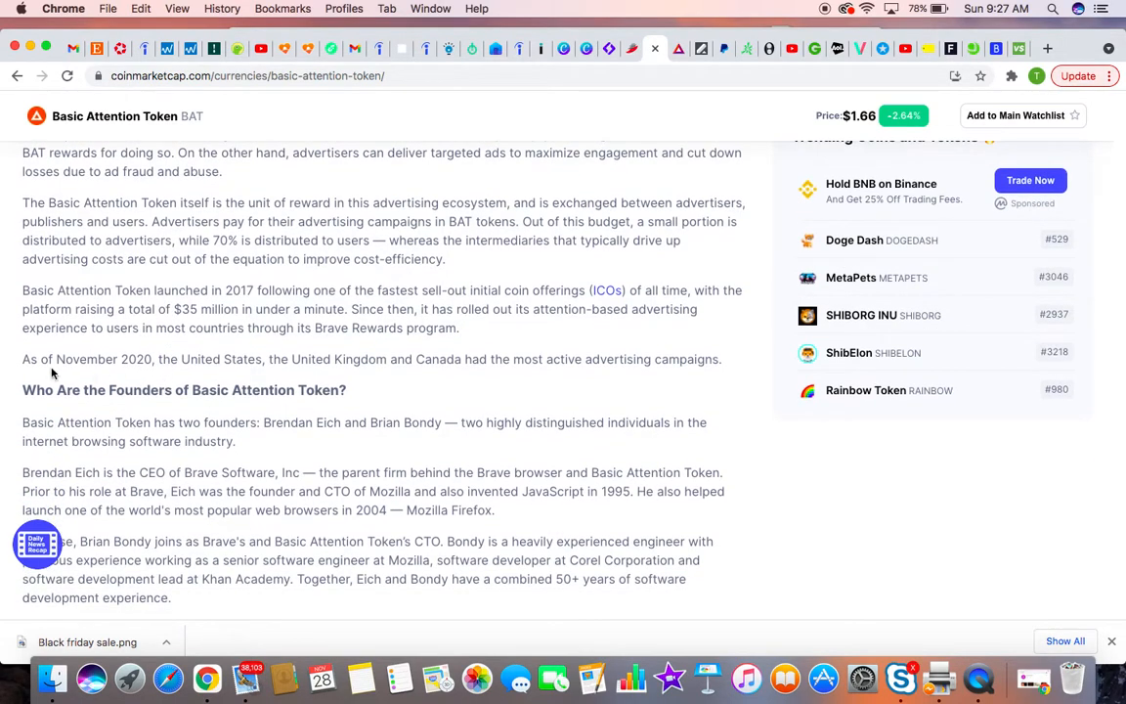
{"action": "mouse_move", "coordinate": [532, 391]}
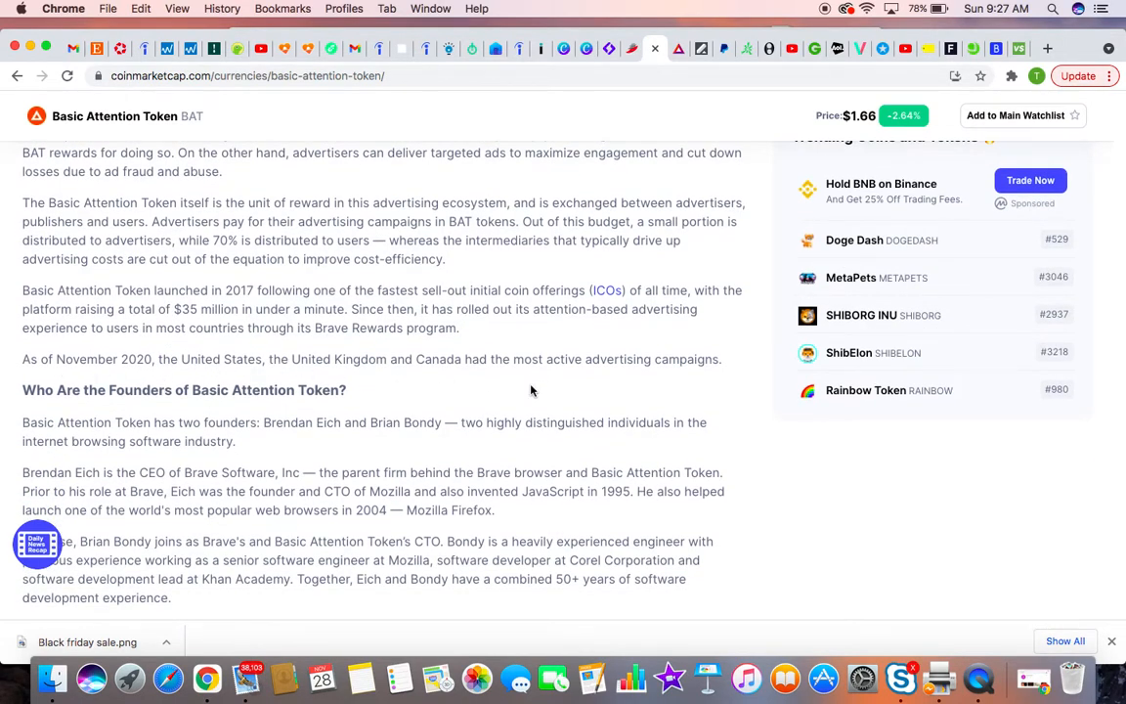
{"action": "mouse_move", "coordinate": [614, 376]}
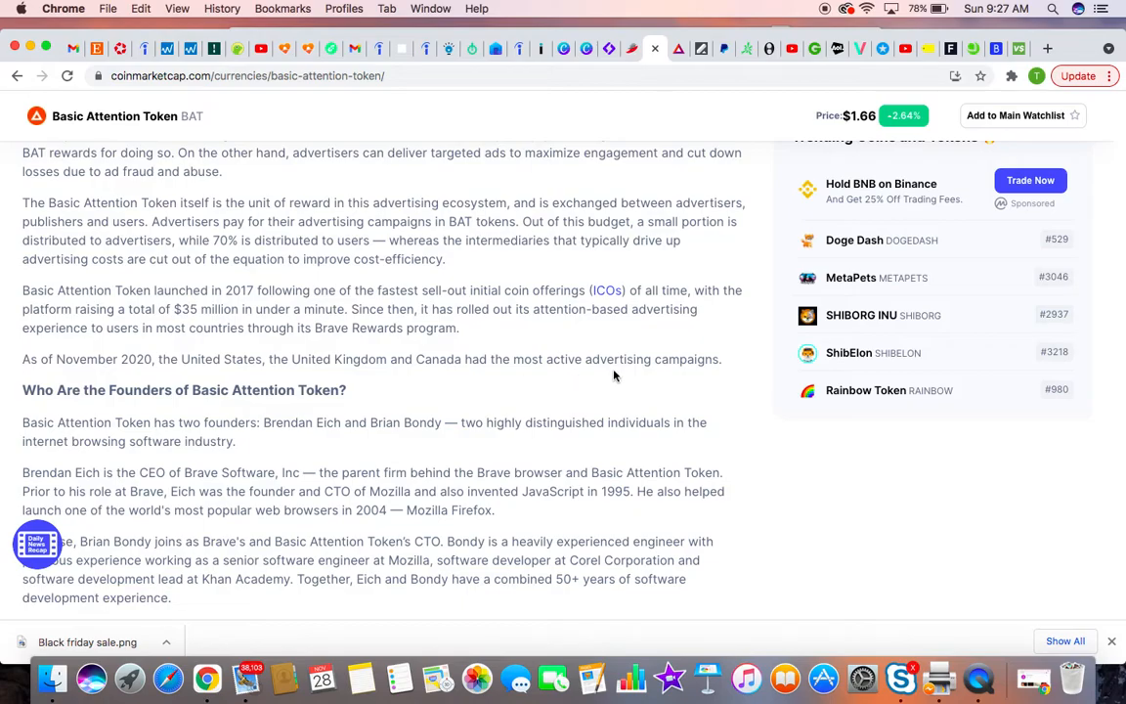
{"action": "mouse_move", "coordinate": [438, 393]}
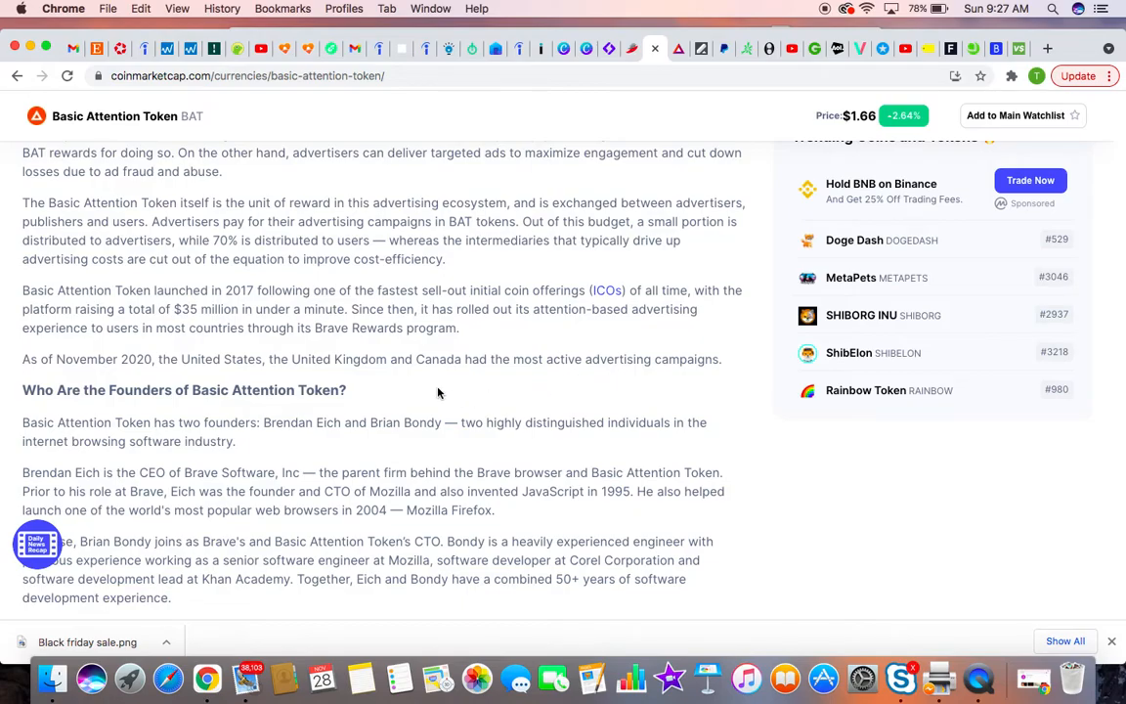
{"action": "scroll", "scroll_direction": "up", "scroll_amount": 3}
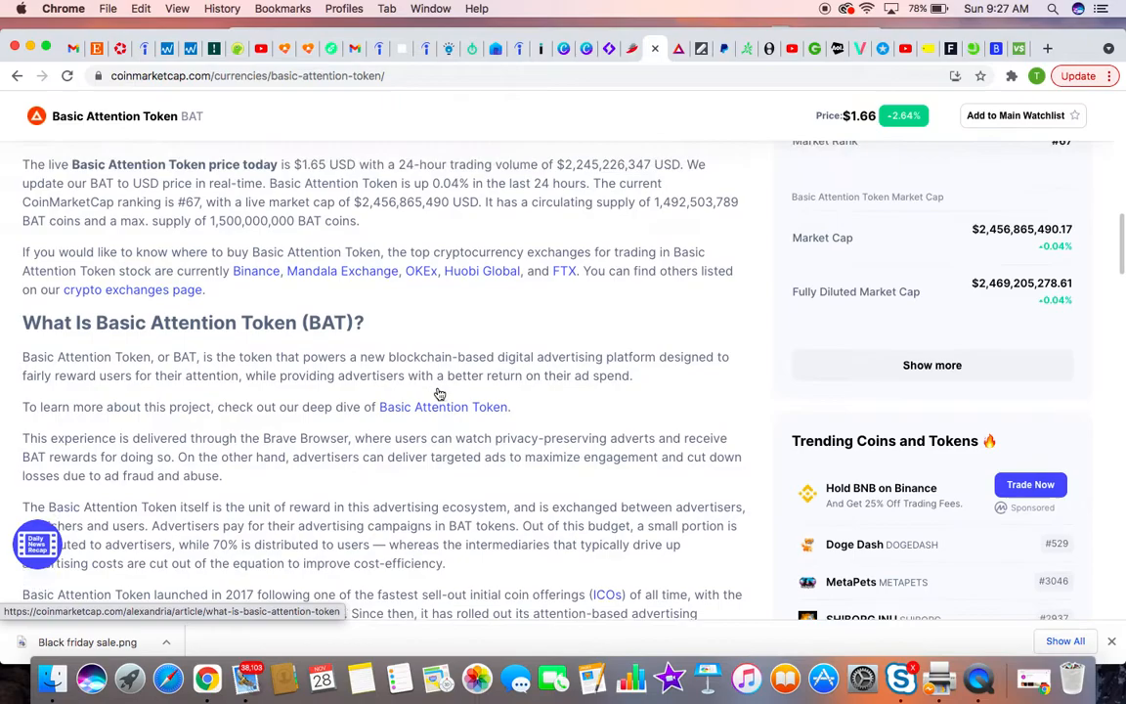
{"action": "scroll", "scroll_direction": "up", "scroll_amount": 3}
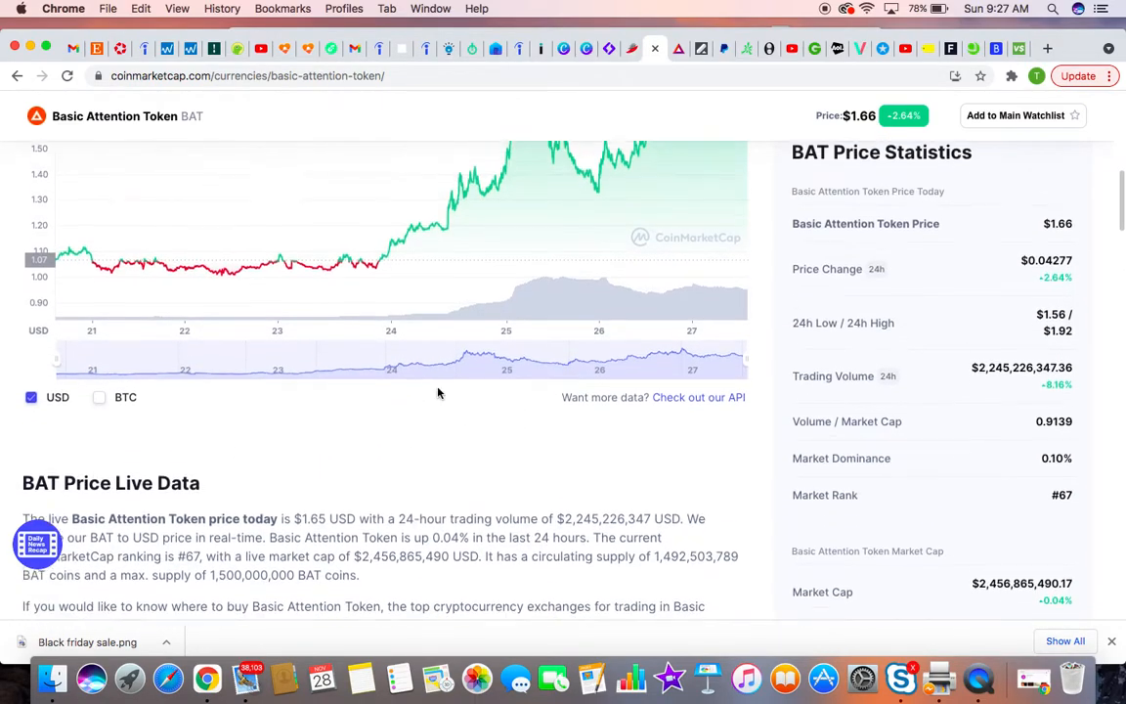
Show the Holders section with the Total Addresses chart for the past week.
{"action": "scroll", "scroll_direction": "up", "scroll_amount": 3}
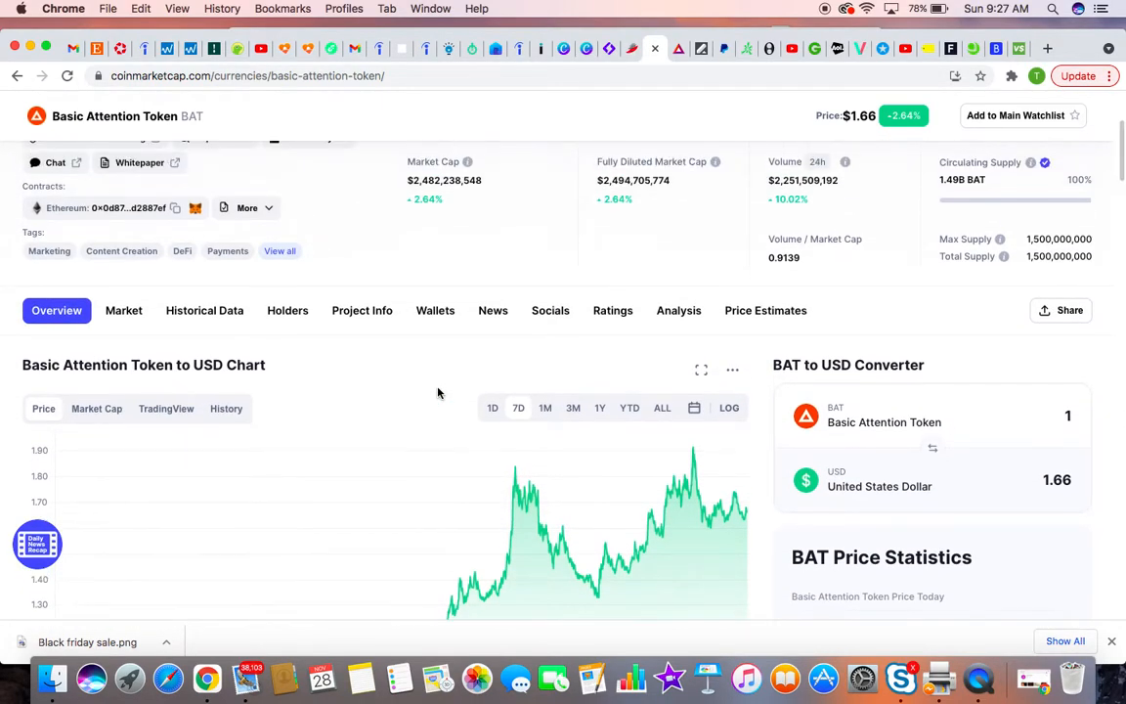
{"action": "mouse_move", "coordinate": [125, 309]}
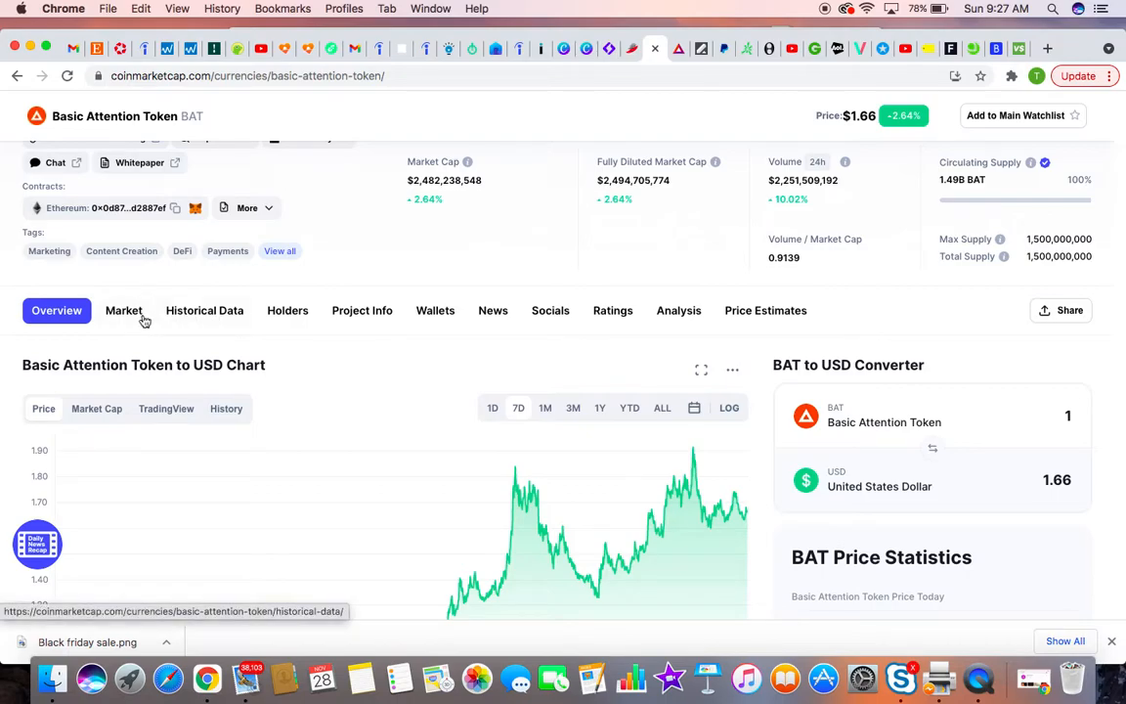
{"action": "mouse_move", "coordinate": [614, 309]}
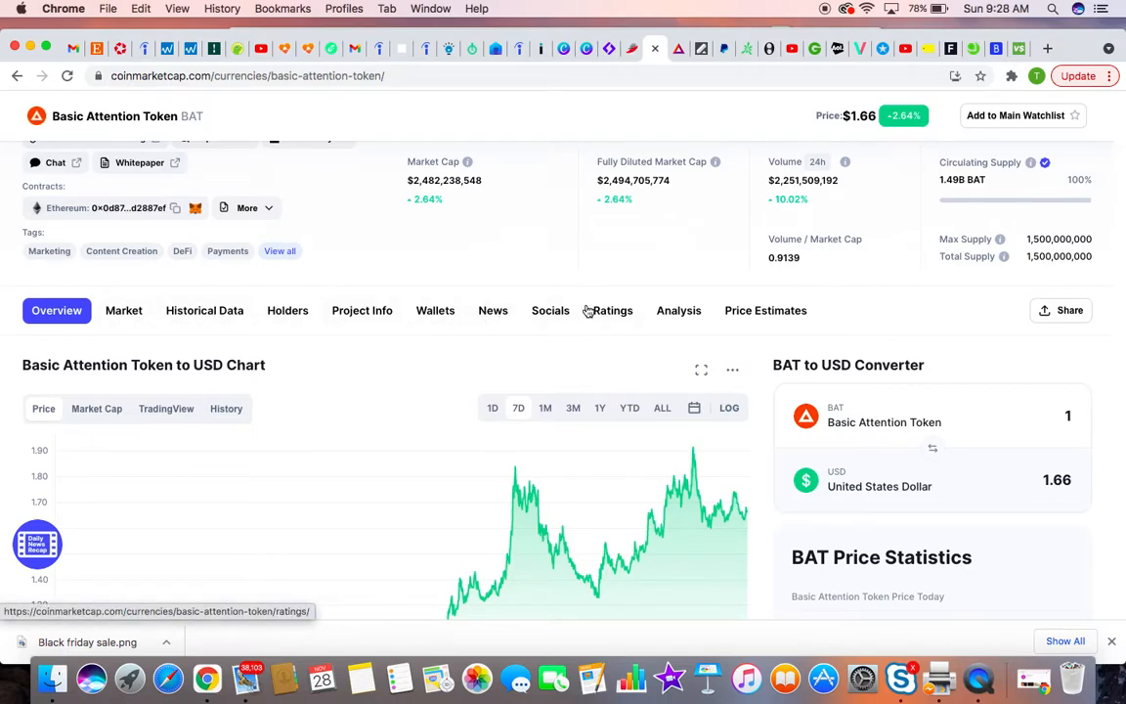
{"action": "mouse_move", "coordinate": [550, 309]}
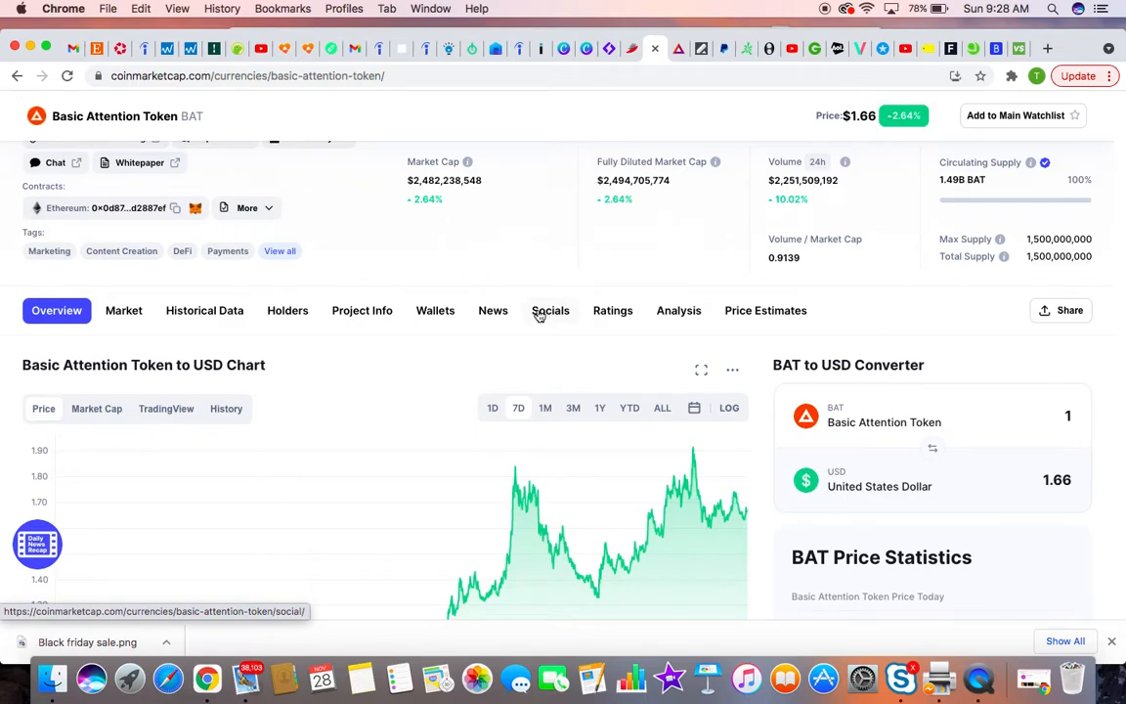
{"action": "left_click", "coordinate": [288, 309]}
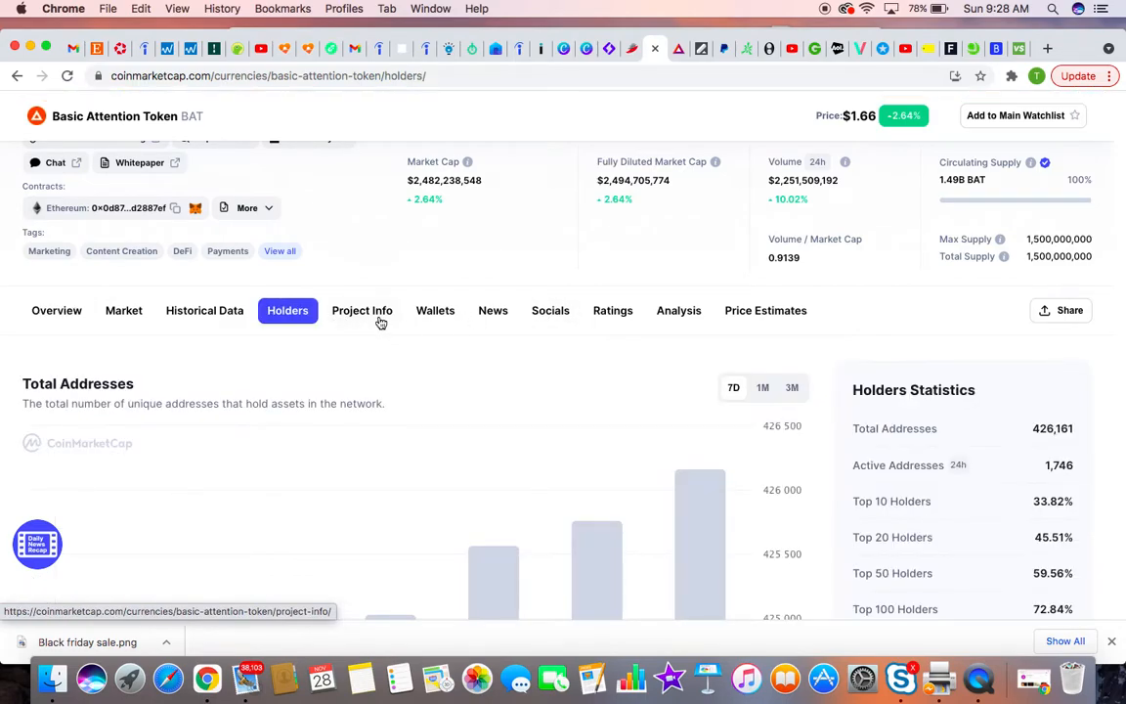
{"action": "scroll", "scroll_direction": "down", "scroll_amount": 3}
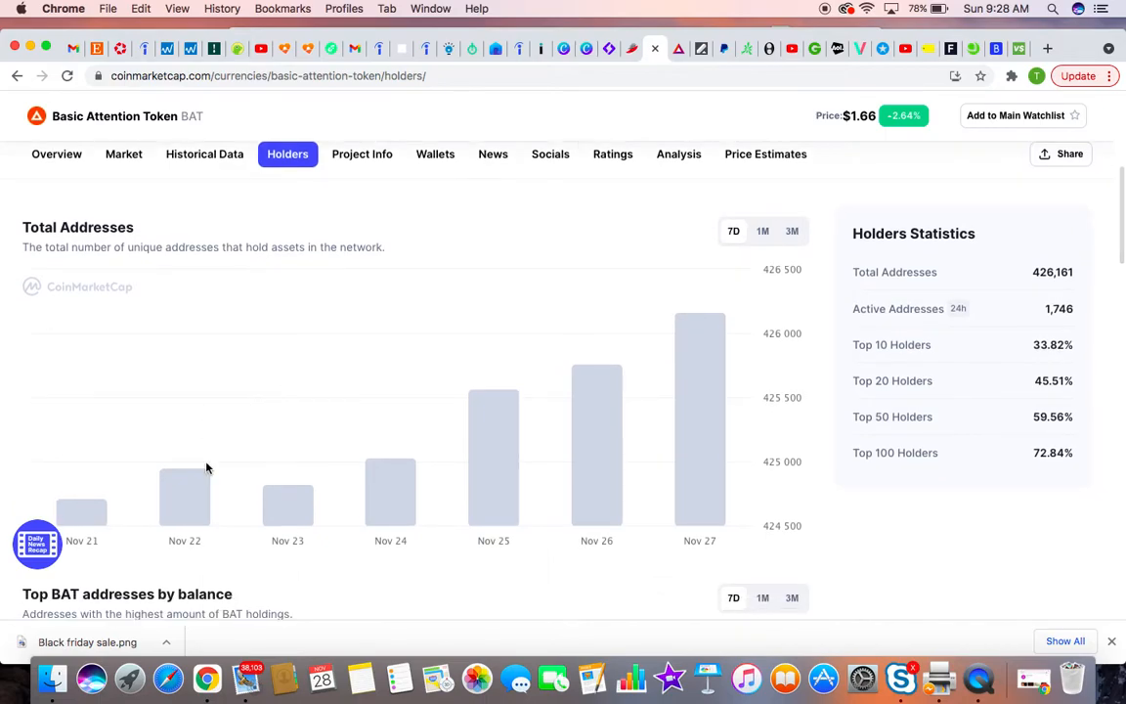
{"action": "mouse_move", "coordinate": [670, 436]}
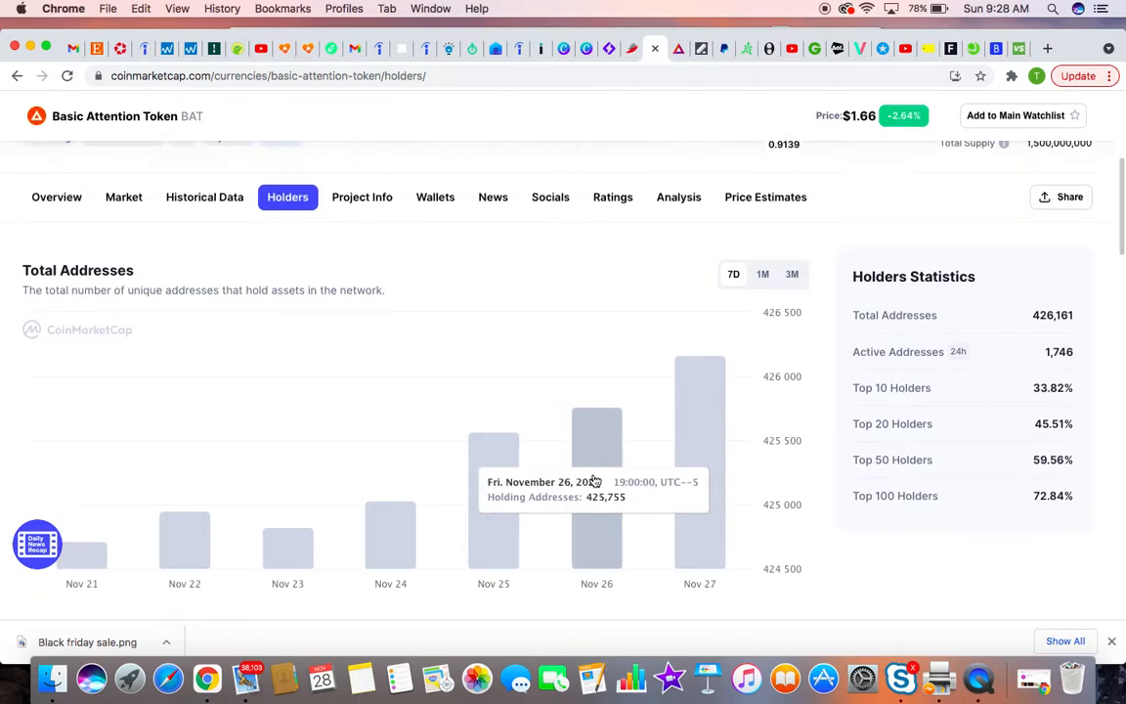
{"action": "scroll", "scroll_direction": "up", "scroll_amount": 3}
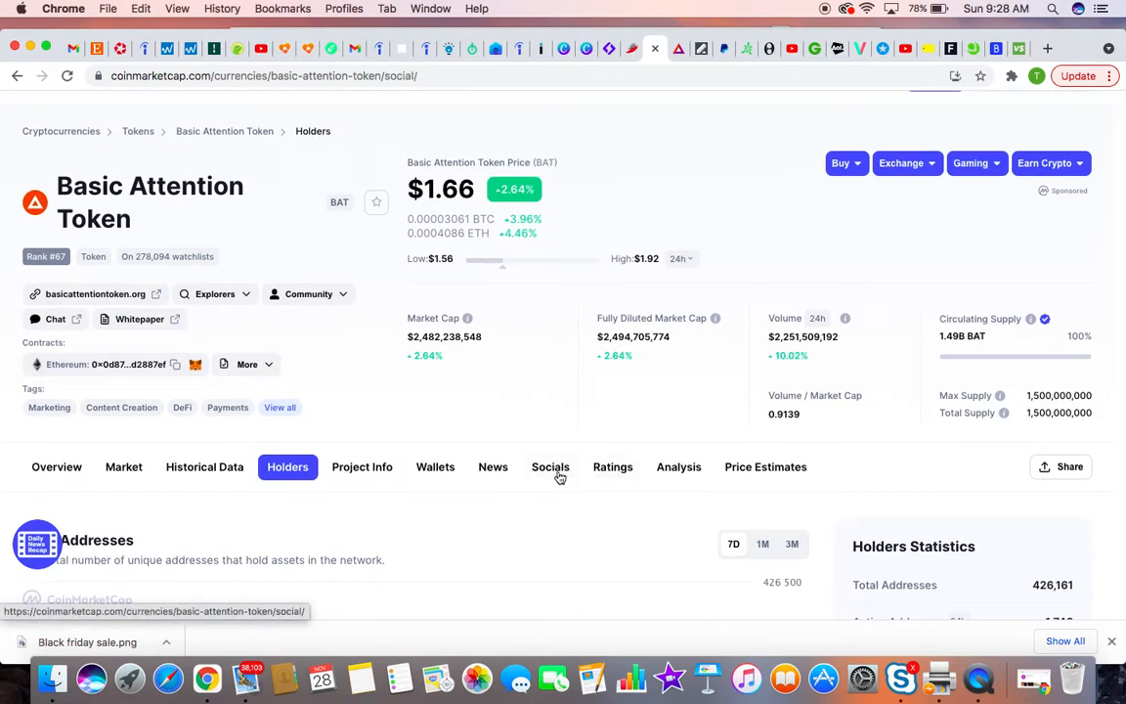
Show the Socials section with recent tweets and BATProject subreddit links.
{"action": "left_click", "coordinate": [549, 466]}
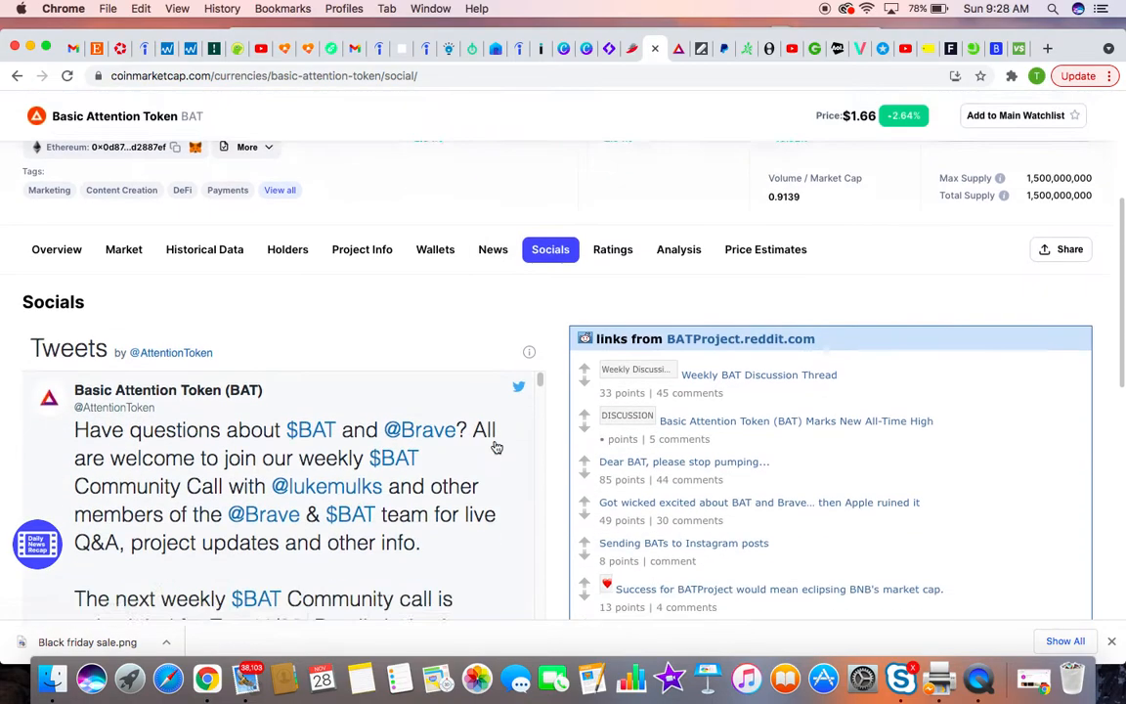
{"action": "scroll", "scroll_direction": "down", "scroll_amount": 3}
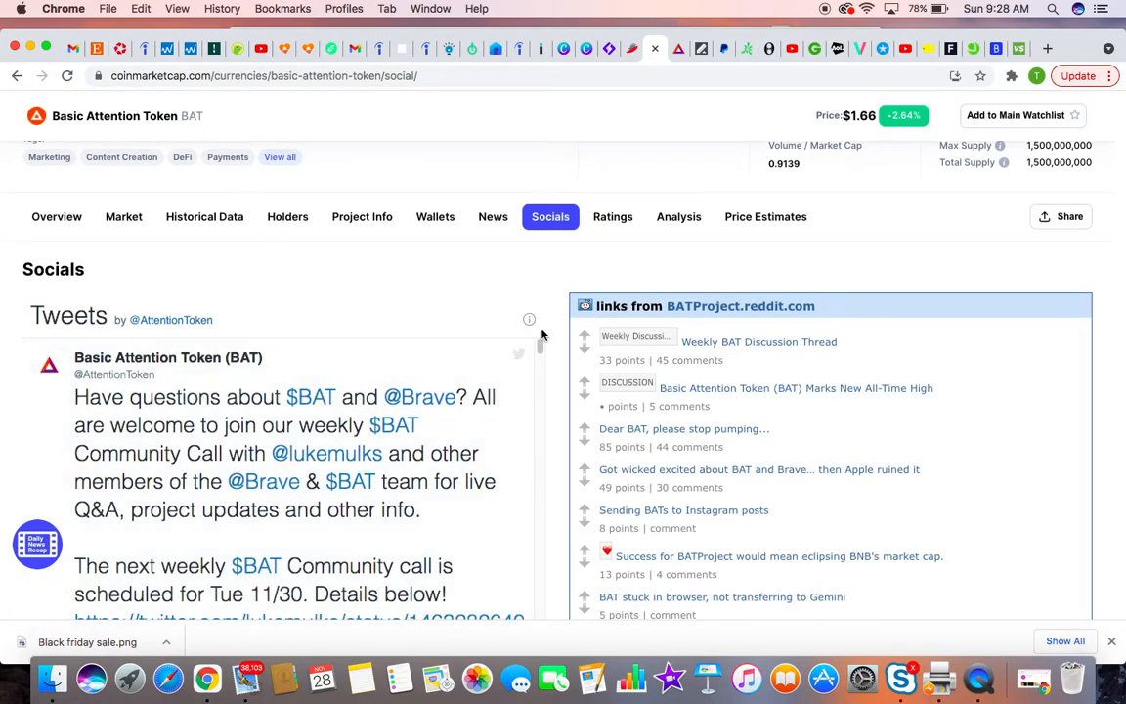
{"action": "scroll", "scroll_direction": "down", "scroll_amount": 3}
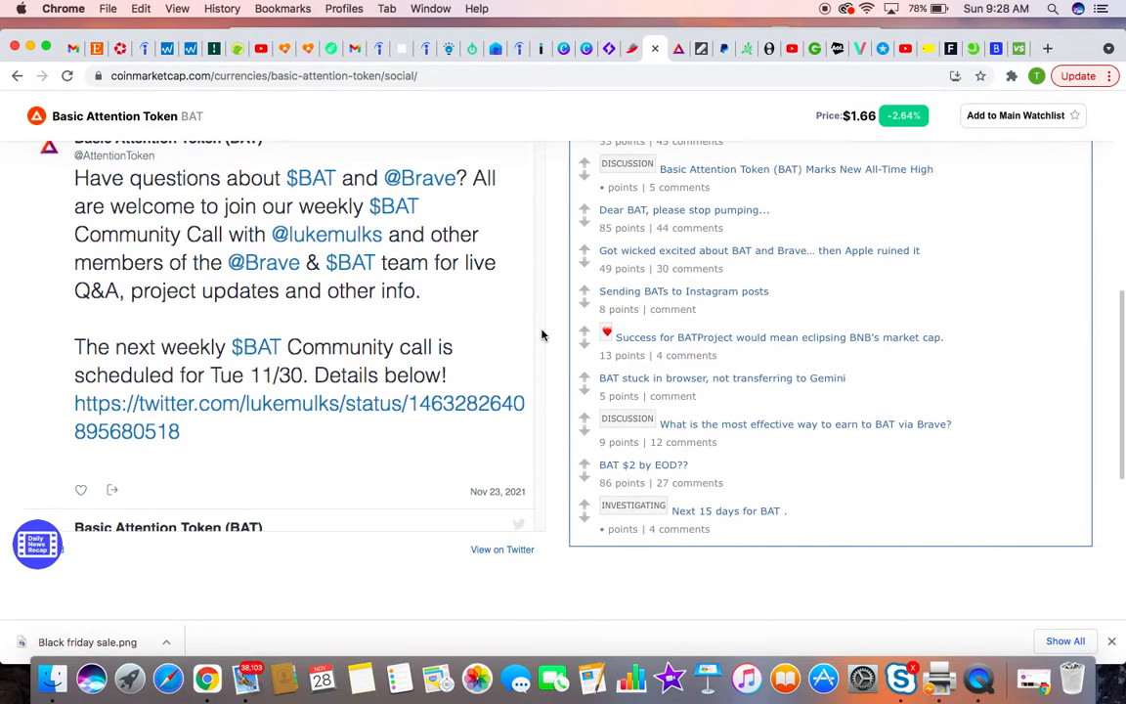
{"action": "scroll", "scroll_direction": "up", "scroll_amount": 3}
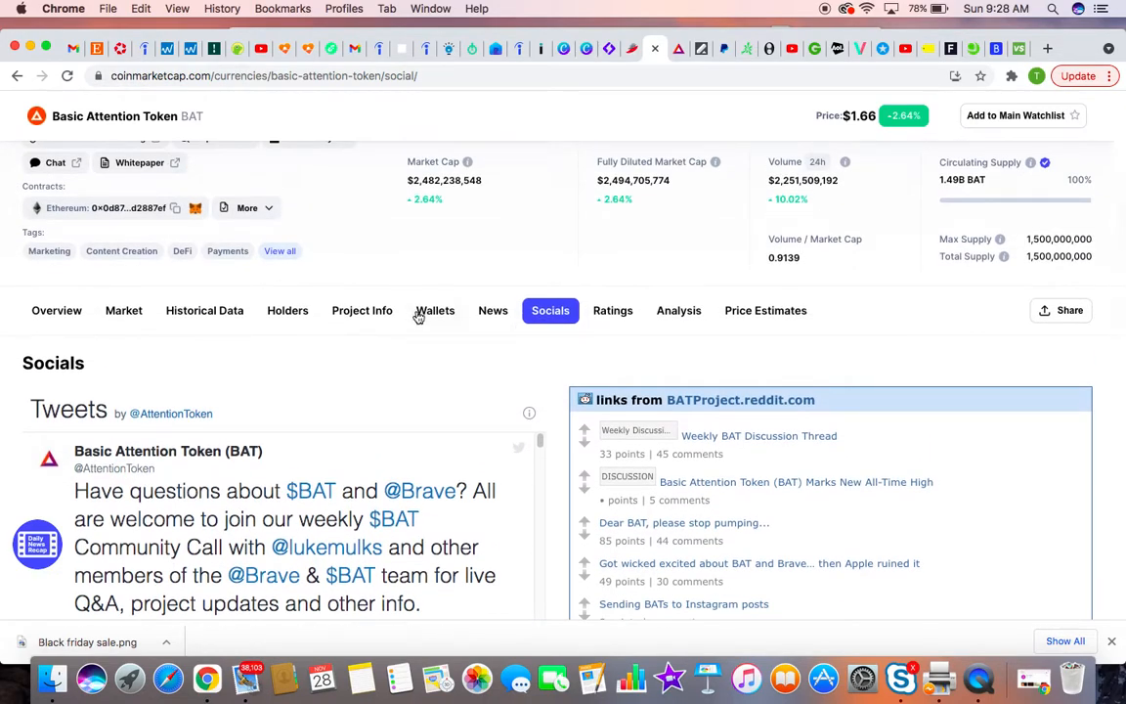
Show the Wallets section listing Ledger, Trust Wallet, MetaMask and Coinbase.
{"action": "left_click", "coordinate": [435, 309]}
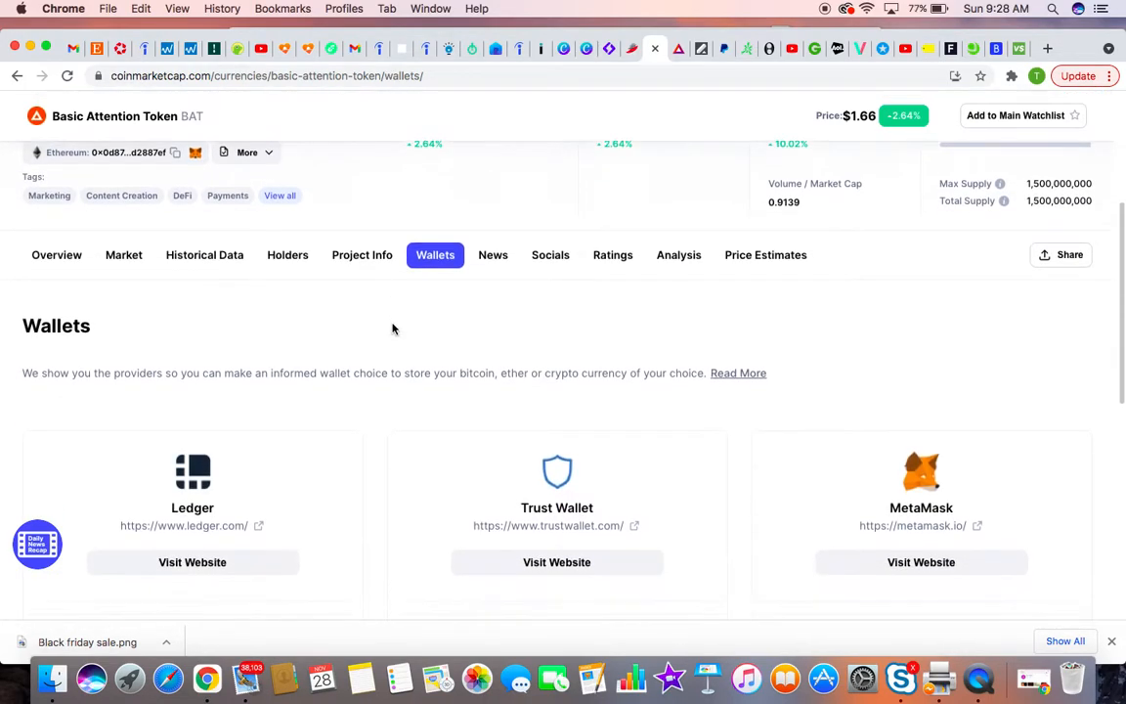
{"action": "scroll", "scroll_direction": "down", "scroll_amount": 3}
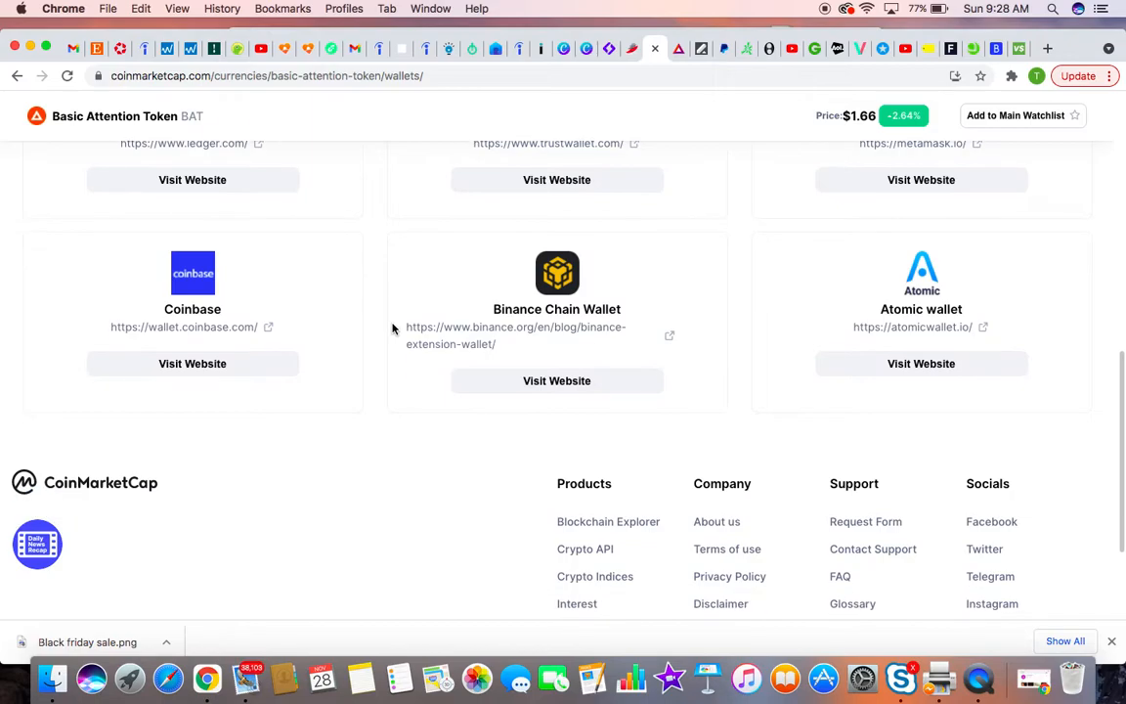
{"action": "scroll", "scroll_direction": "up", "scroll_amount": 3}
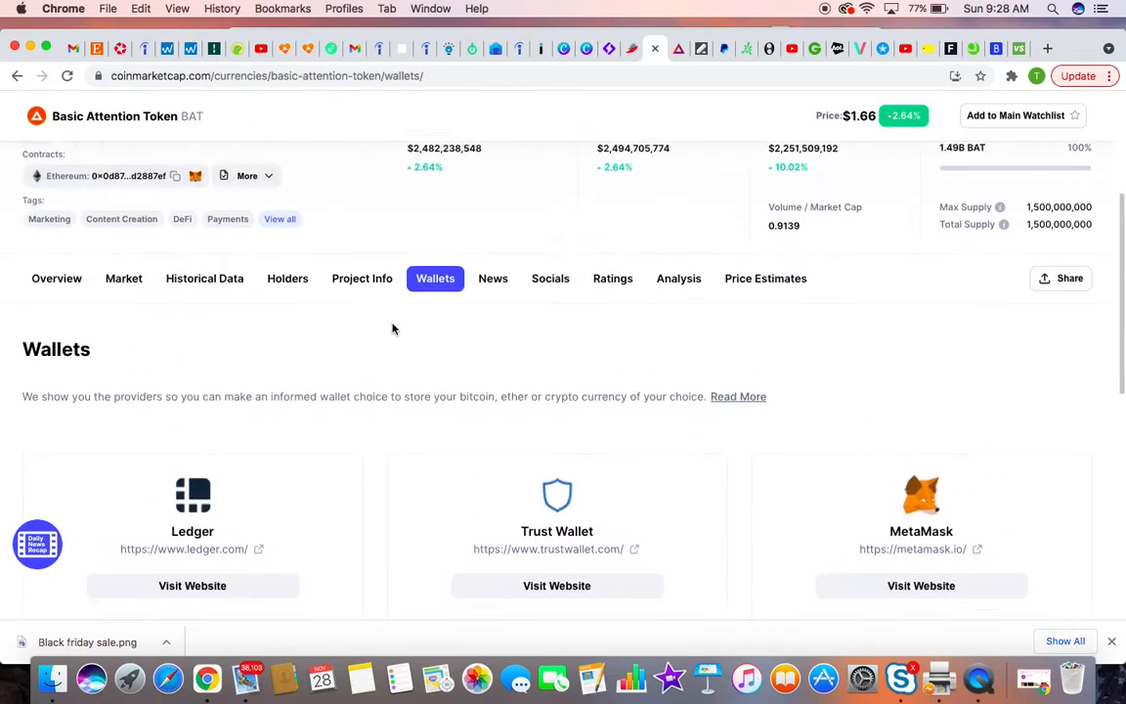
{"action": "scroll", "scroll_direction": "up", "scroll_amount": 3}
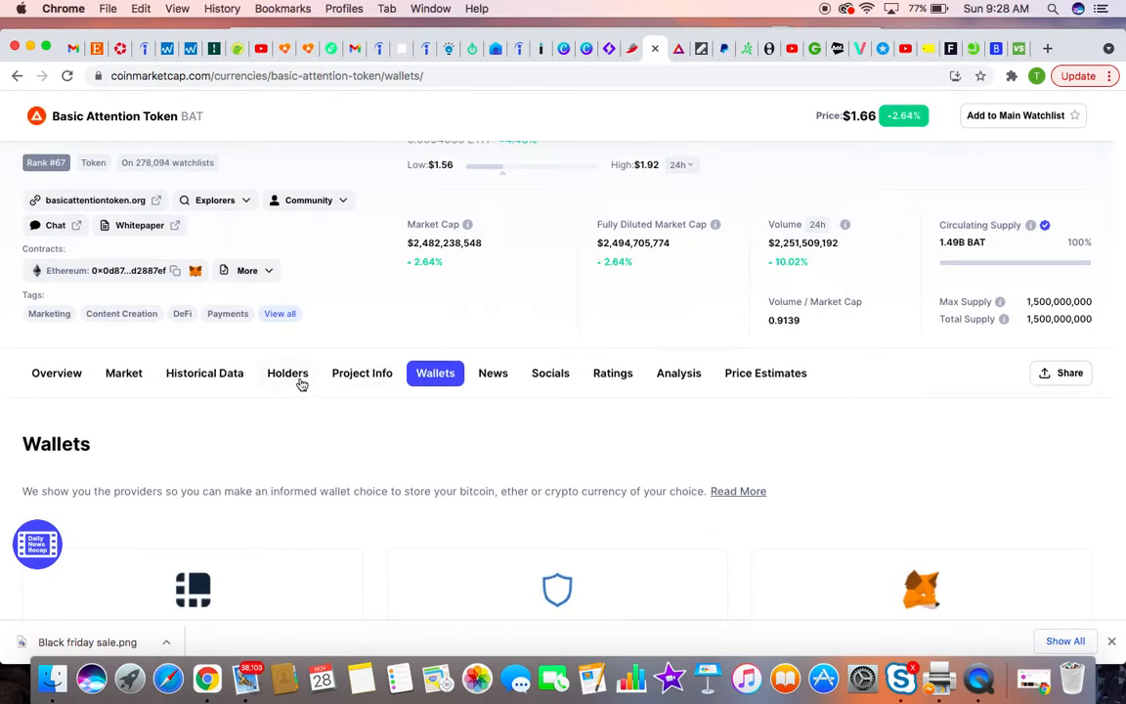
Return to the Holders section and review the Top BAT addresses by balance chart.
{"action": "left_click", "coordinate": [287, 371]}
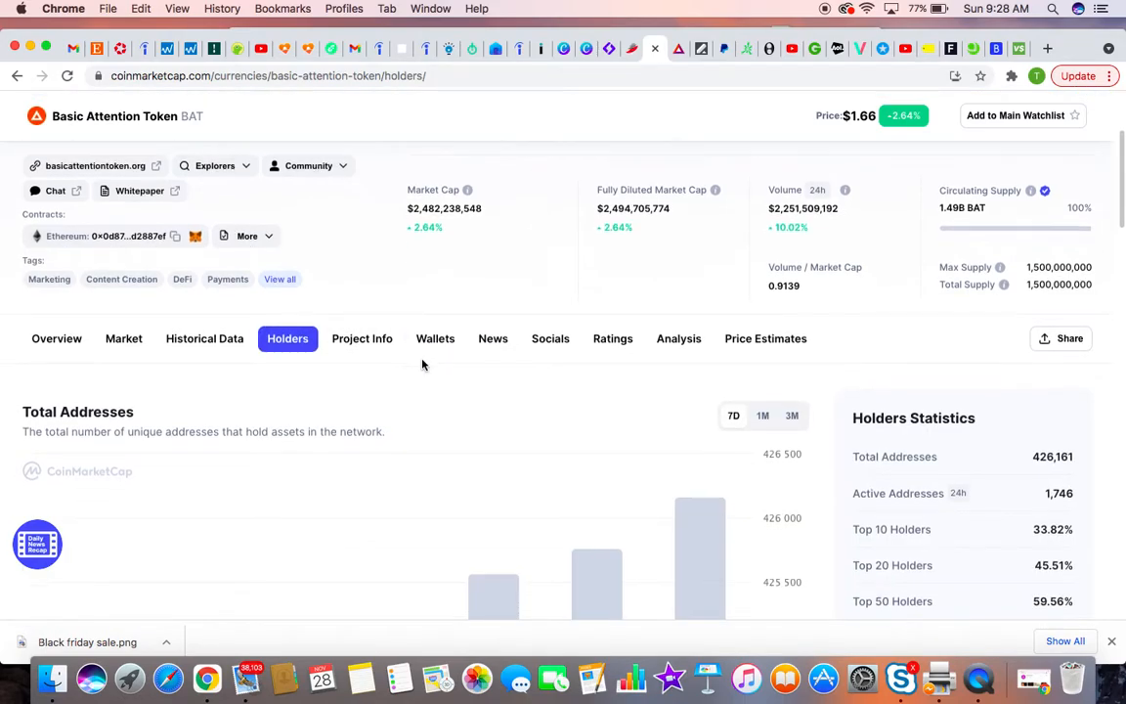
{"action": "scroll", "scroll_direction": "down", "scroll_amount": 3}
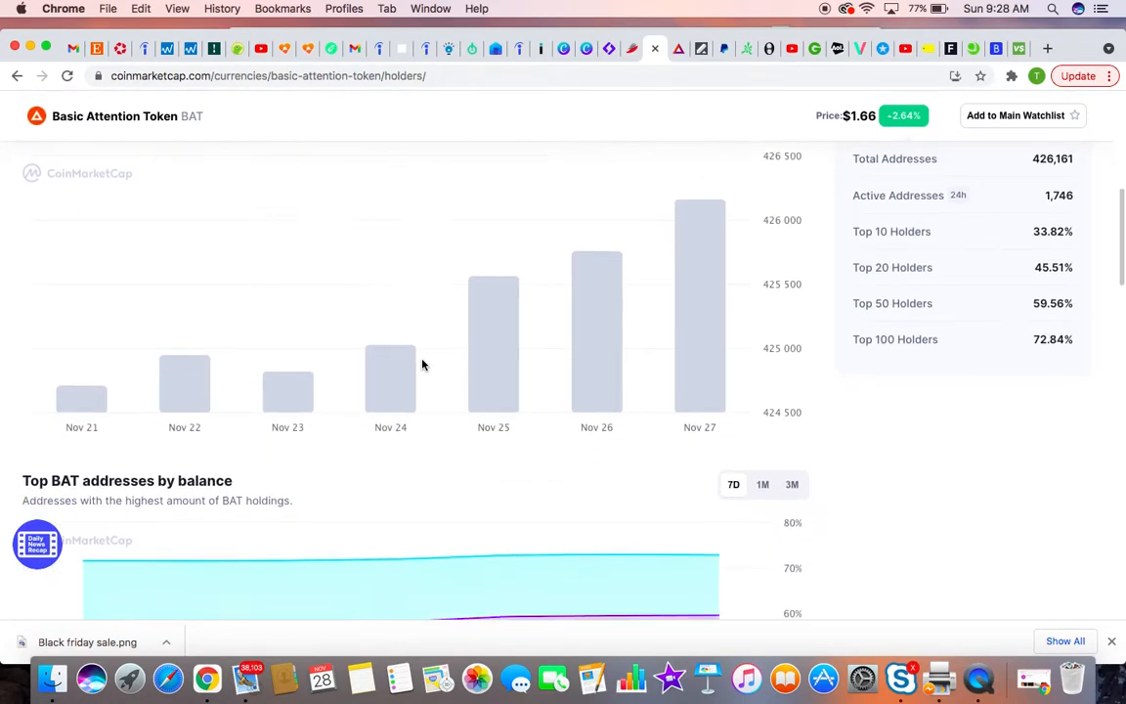
{"action": "scroll", "scroll_direction": "down", "scroll_amount": 3}
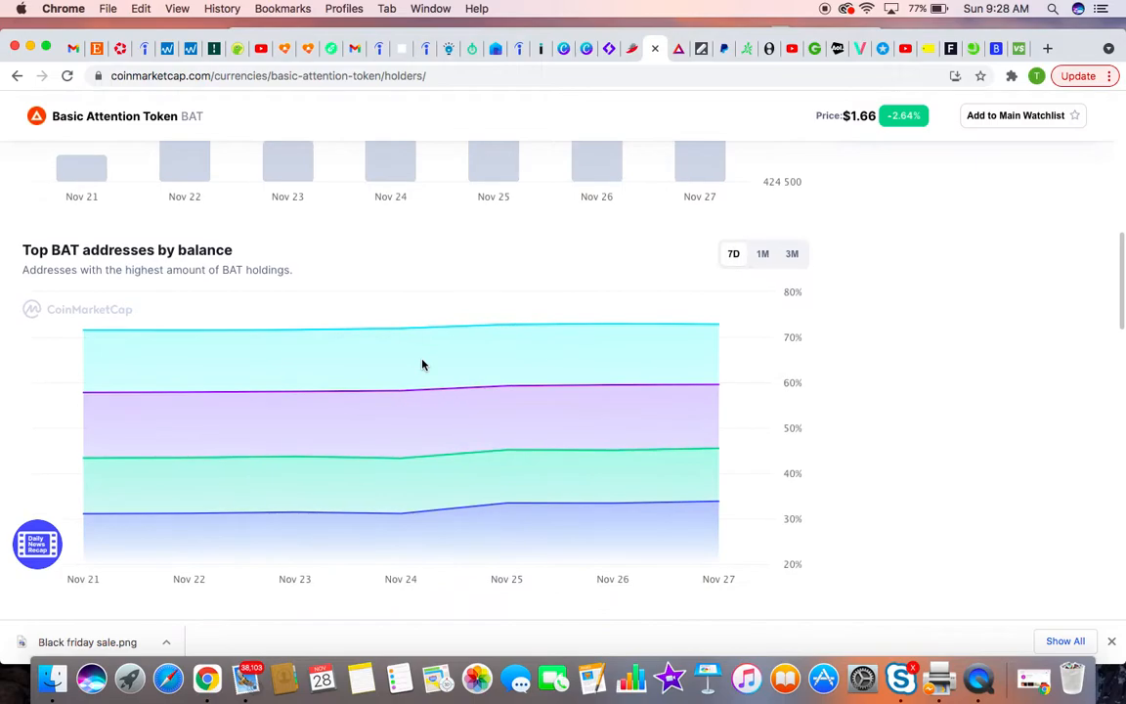
{"action": "scroll", "scroll_direction": "up", "scroll_amount": 3}
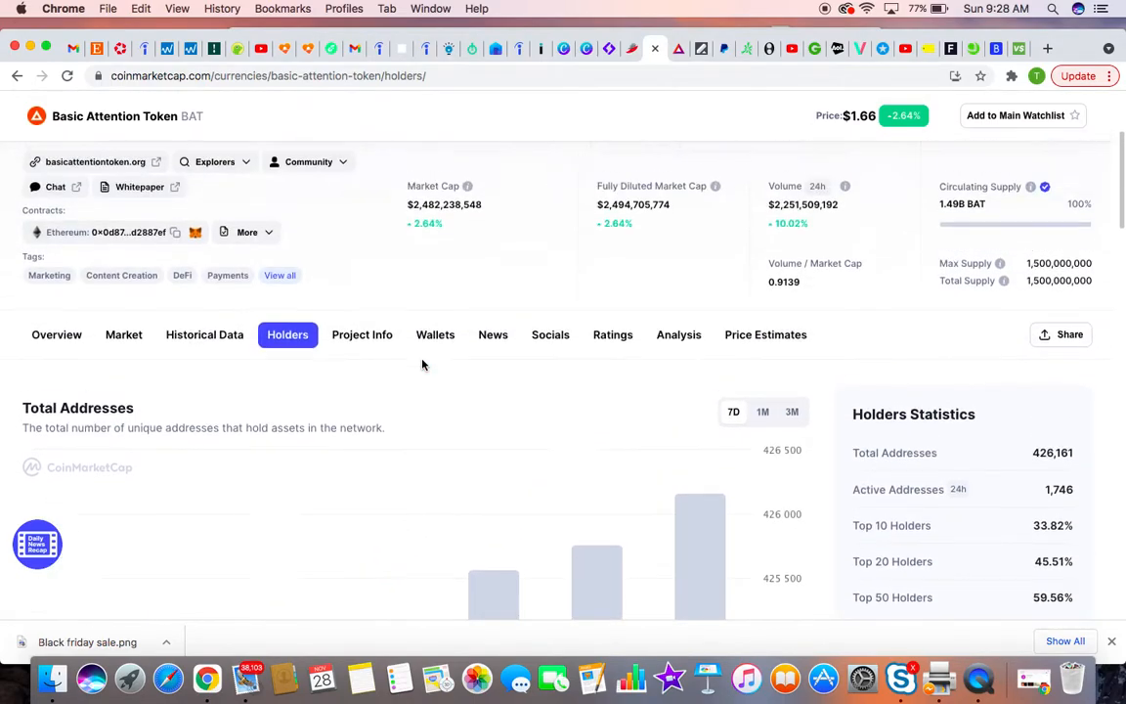
{"action": "scroll", "scroll_direction": "up", "scroll_amount": 3}
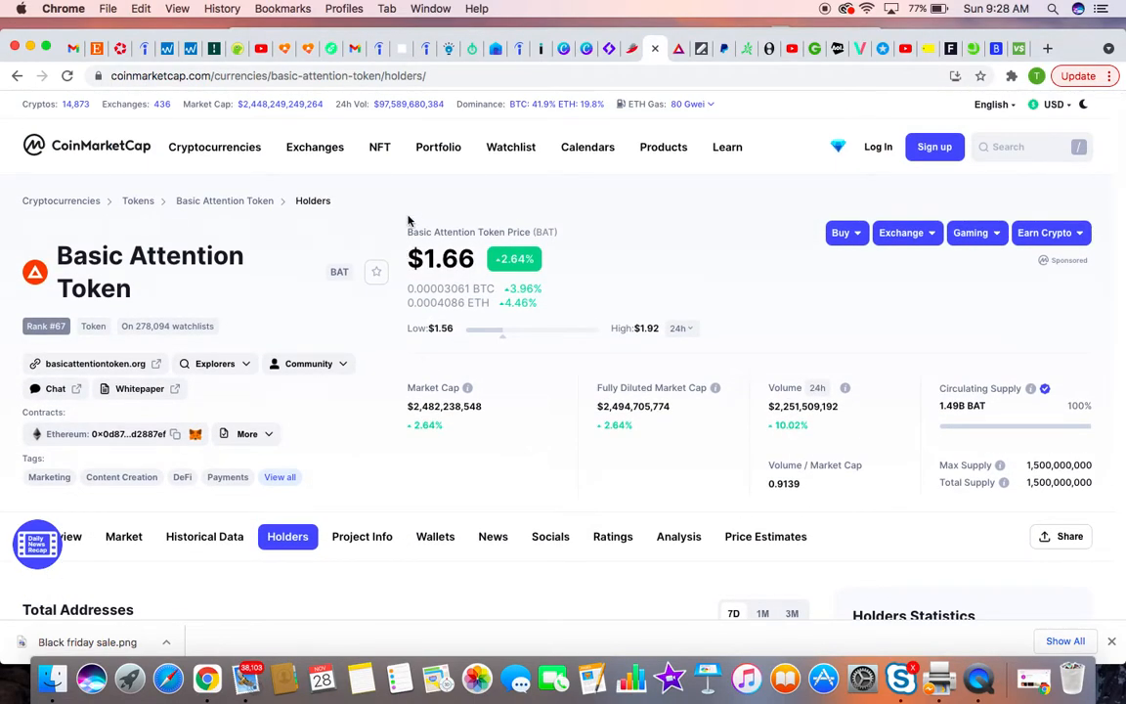
{"action": "mouse_move", "coordinate": [587, 200]}
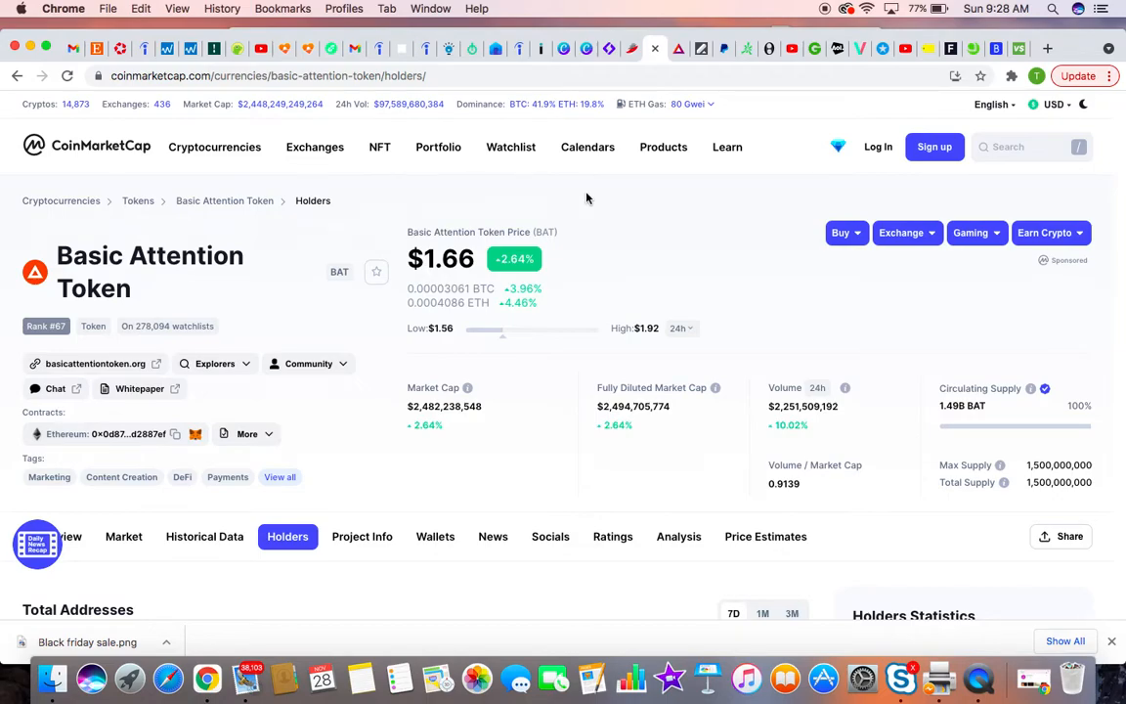